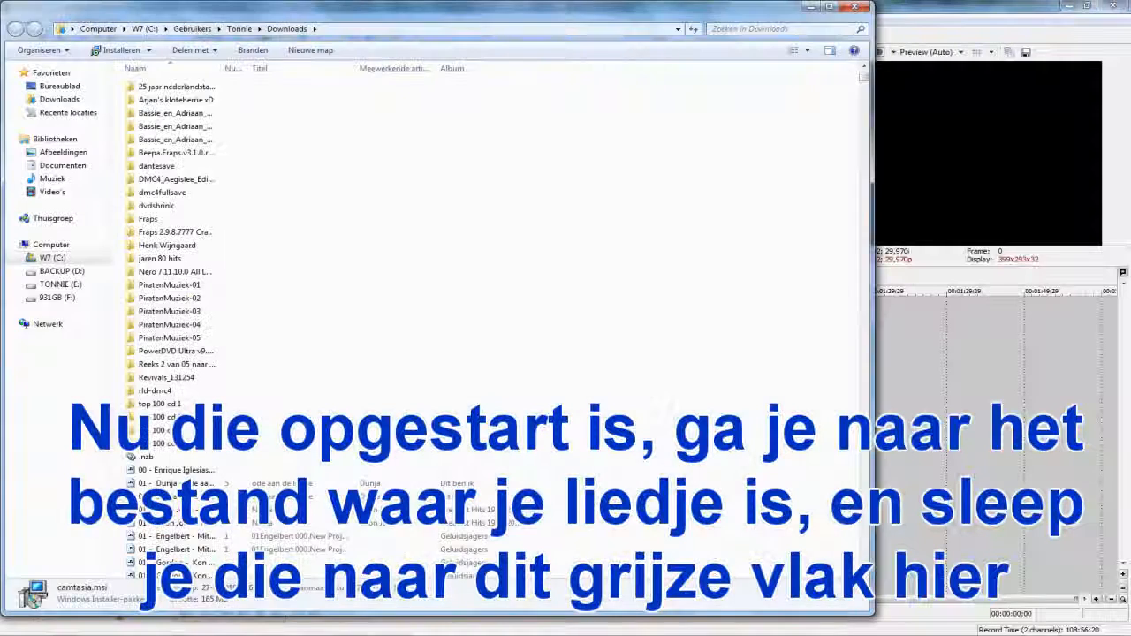
Step: Open the Arjan's kloteherrie xD download folder in Windows Explorer
left_click(176, 100)
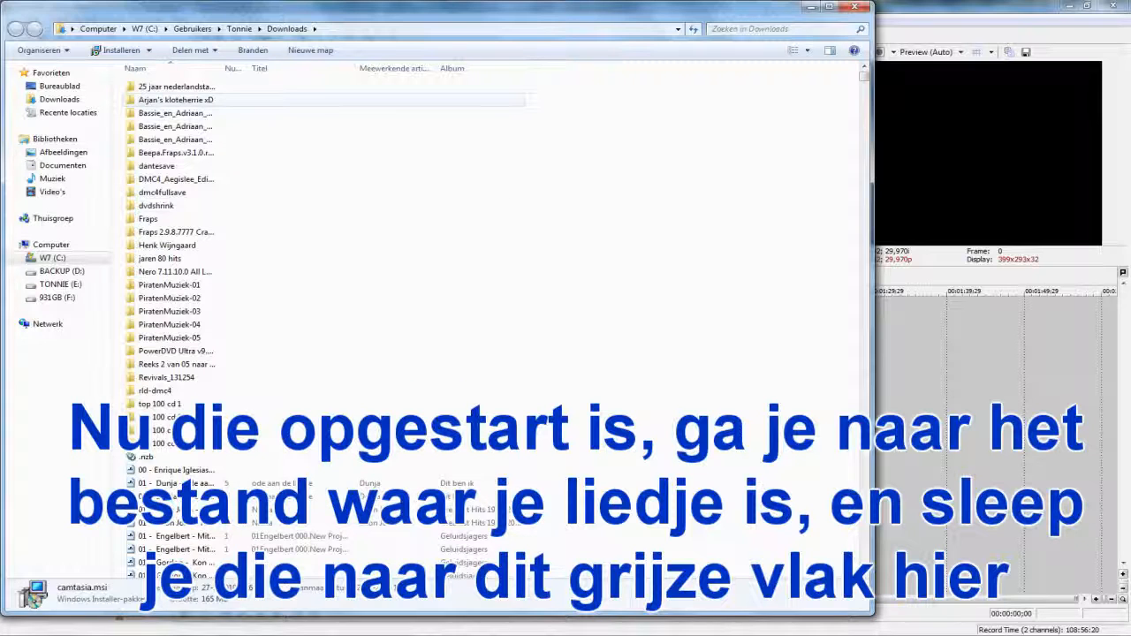
double_click(176, 99)
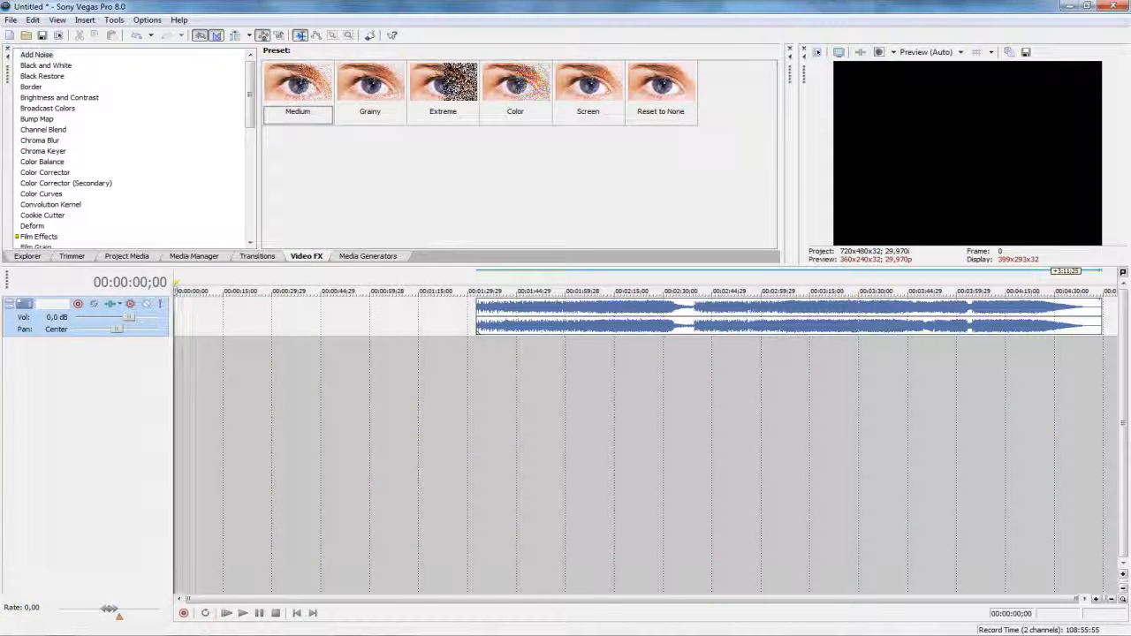
Step: Move the song to 00:00:00;00 and insert an empty video track above it
left_click_drag(786, 313, 487, 313)
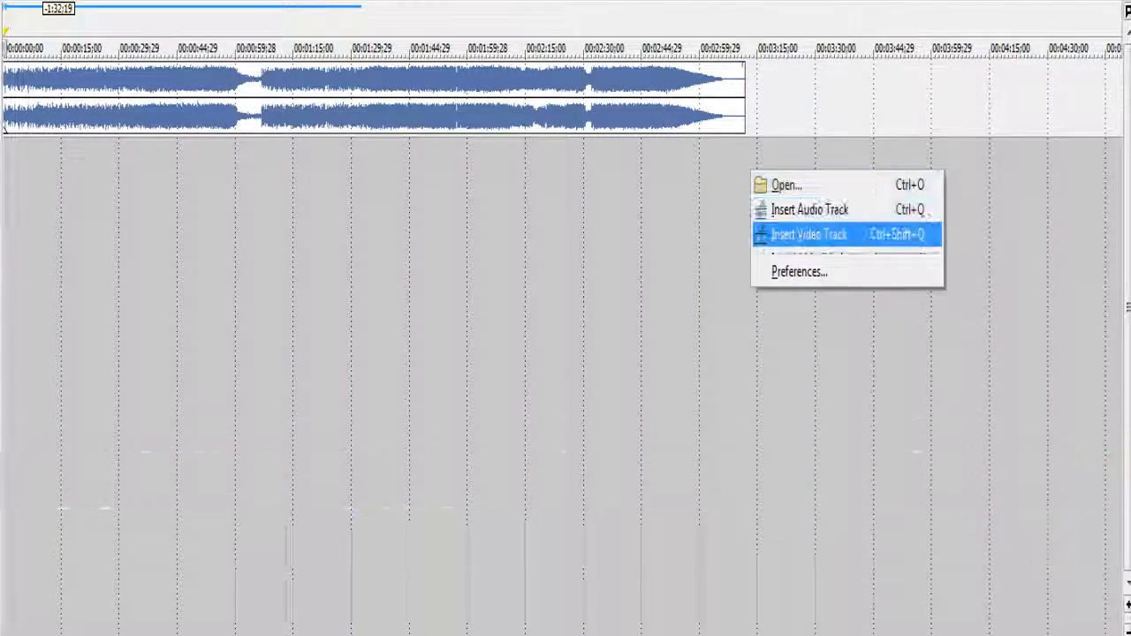
left_click(809, 234)
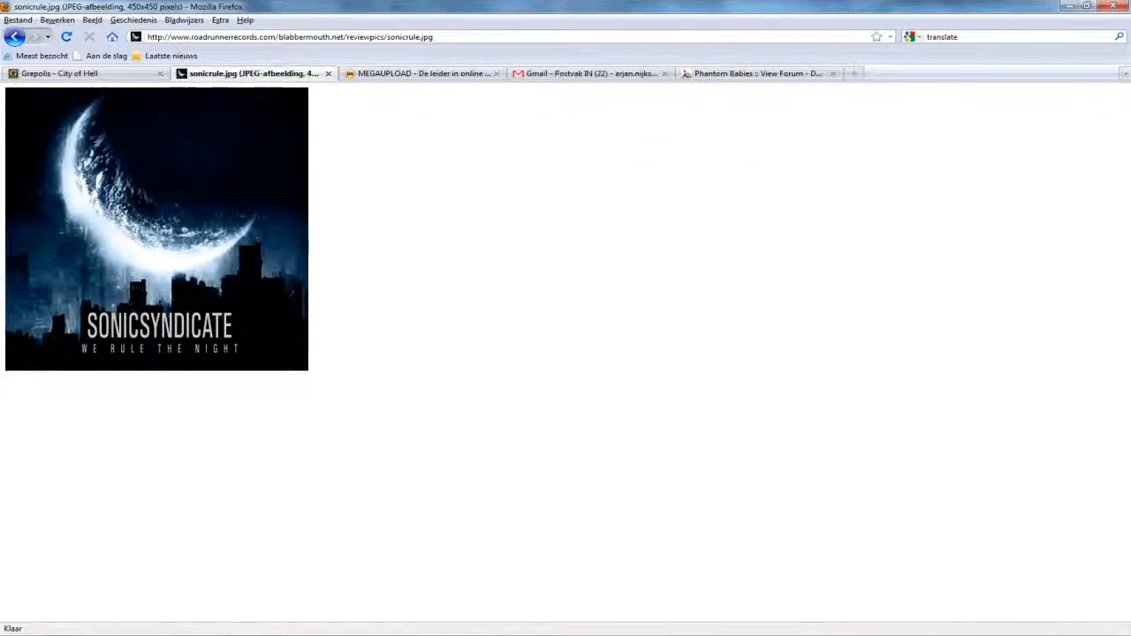
Step: Return to the Google image results and open a full-size Sonic Syndicate album cover
left_click(15, 36)
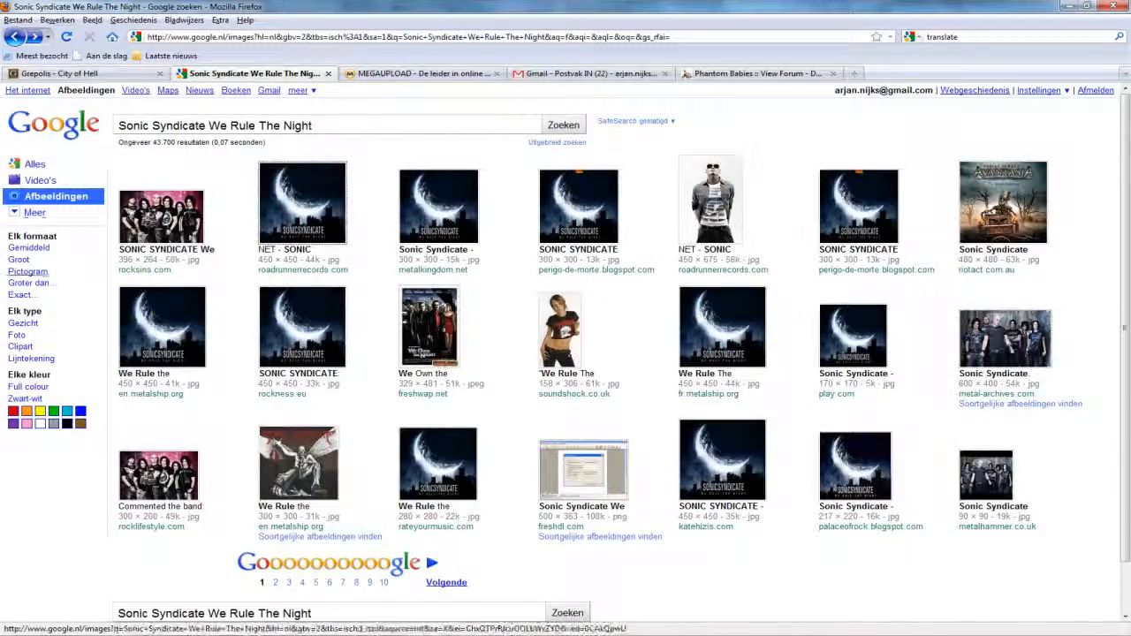
left_click(31, 282)
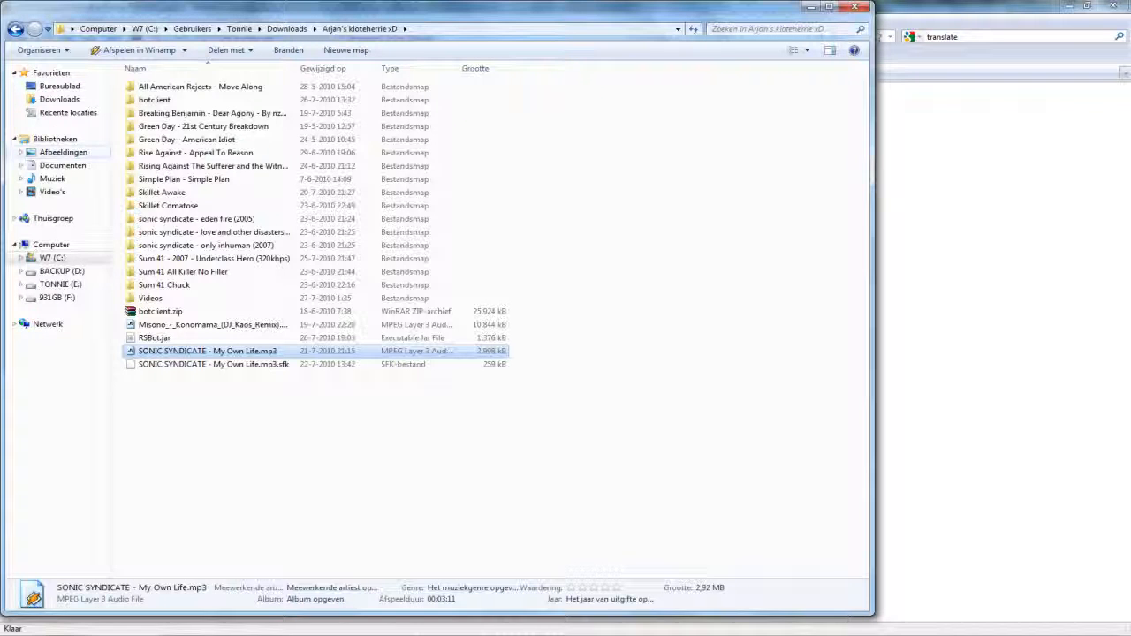
Step: Open the Afbeeldingen library and pick sonicrule.jpg for the Vegas video track
left_click(63, 151)
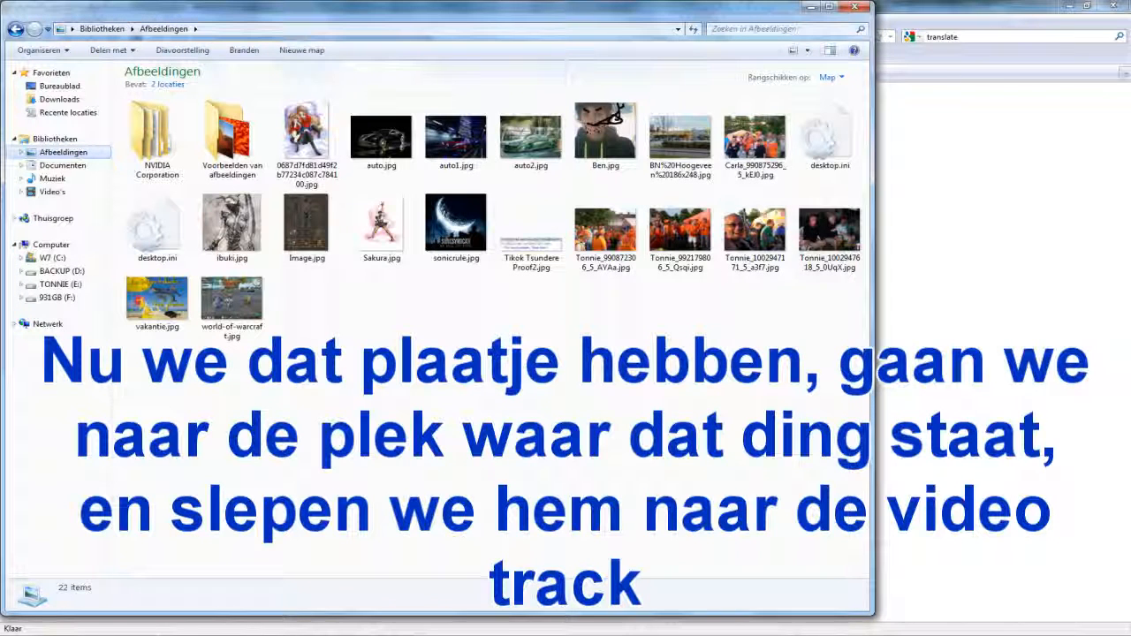
left_click(455, 225)
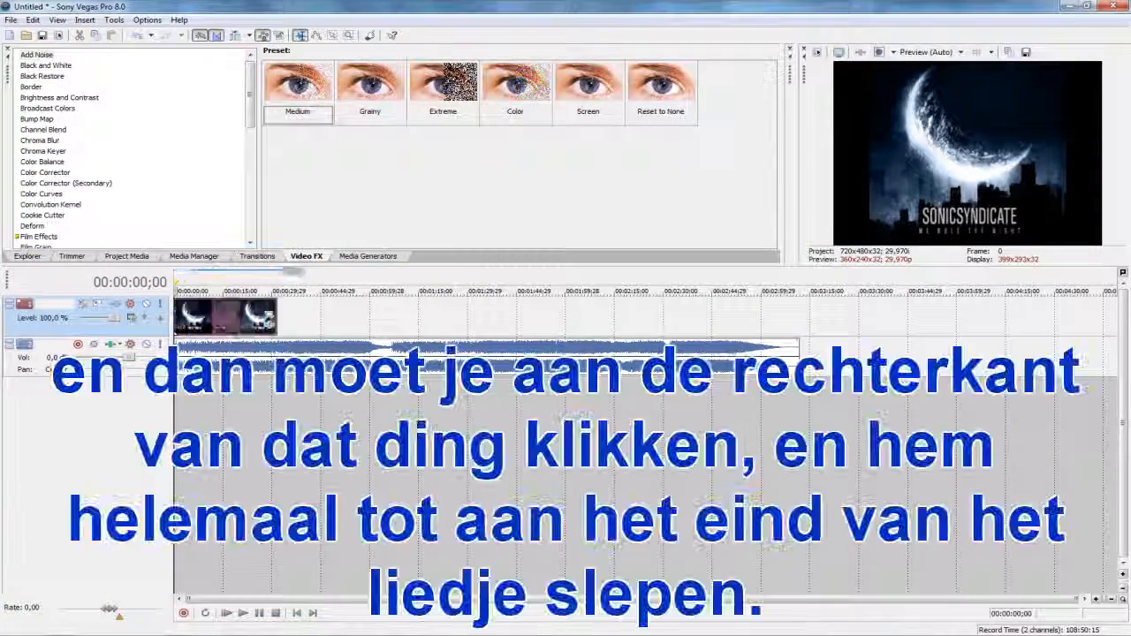
Step: Stretch the cover to the song's end and set Pan/Crop Maintain aspect ratio to No
left_click_drag(276, 319, 796, 319)
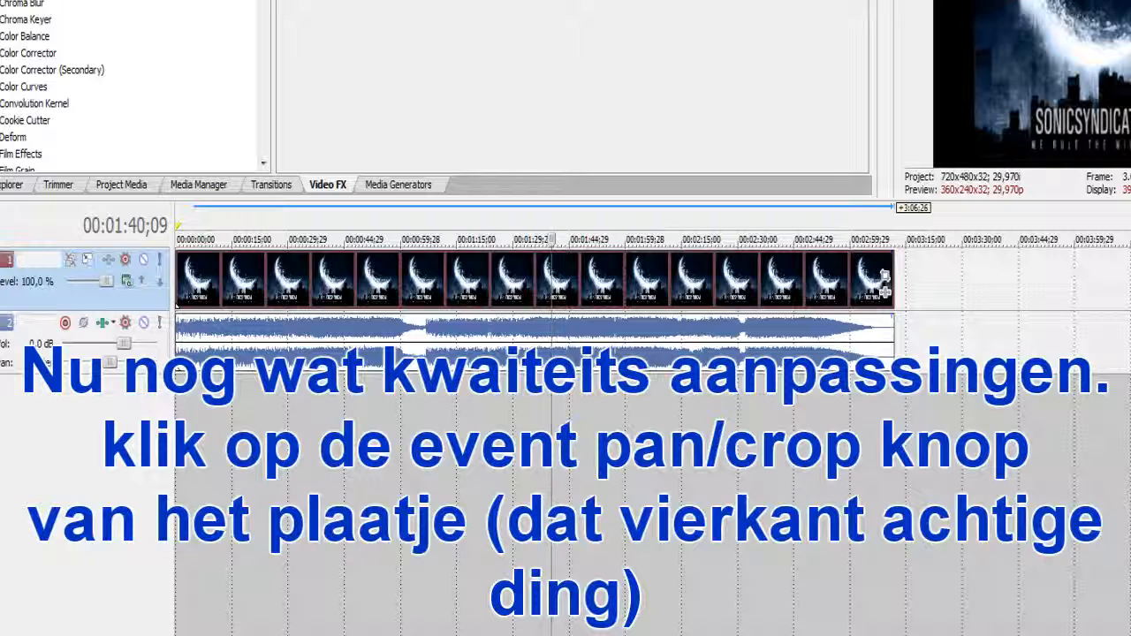
left_click(882, 283)
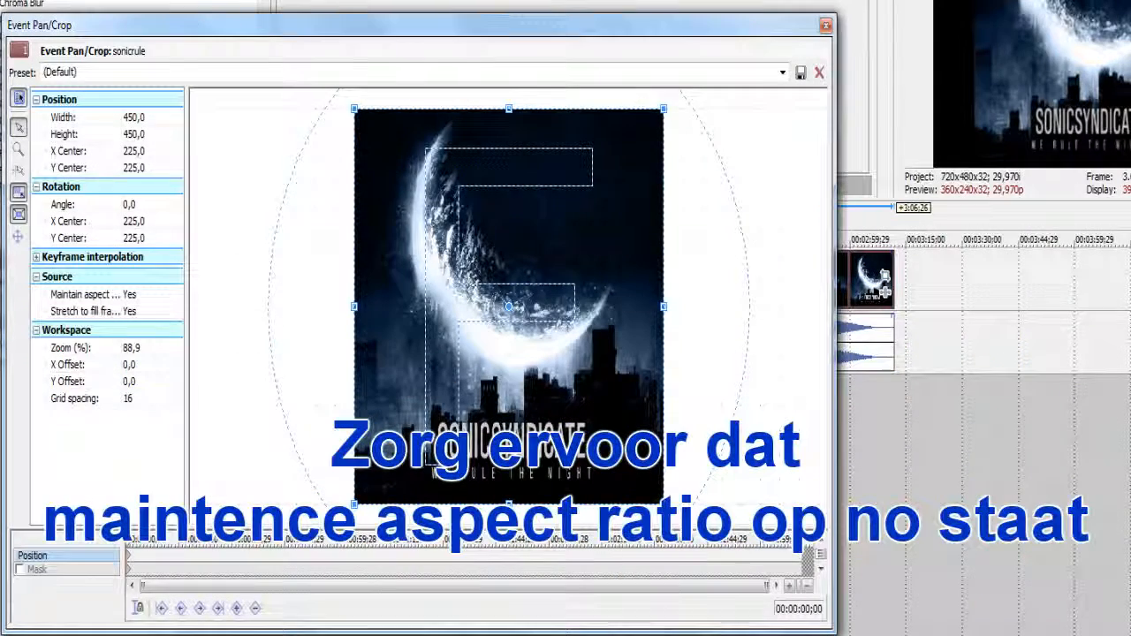
left_click(106, 295)
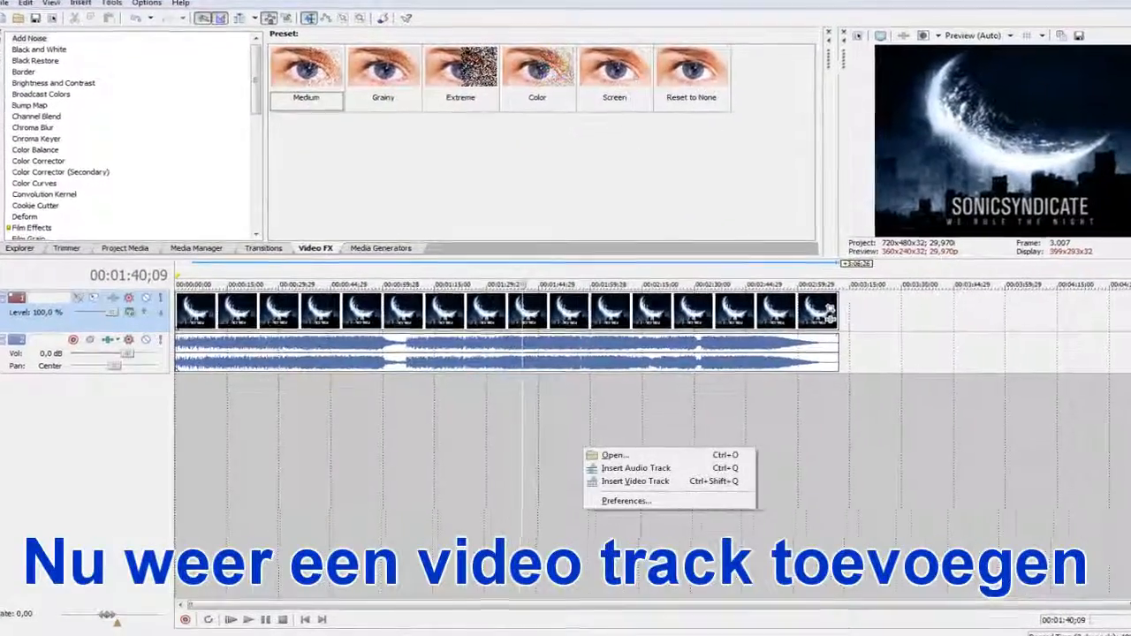
mouse_move(695, 482)
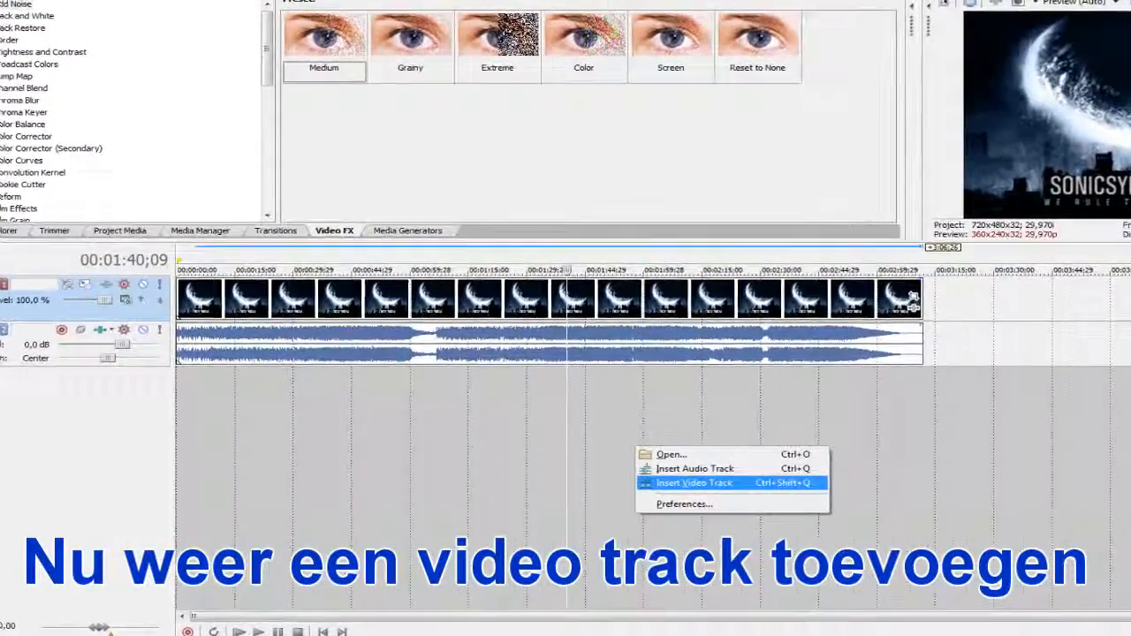
Step: Insert another video track to hold the Sony Text title
left_click(695, 483)
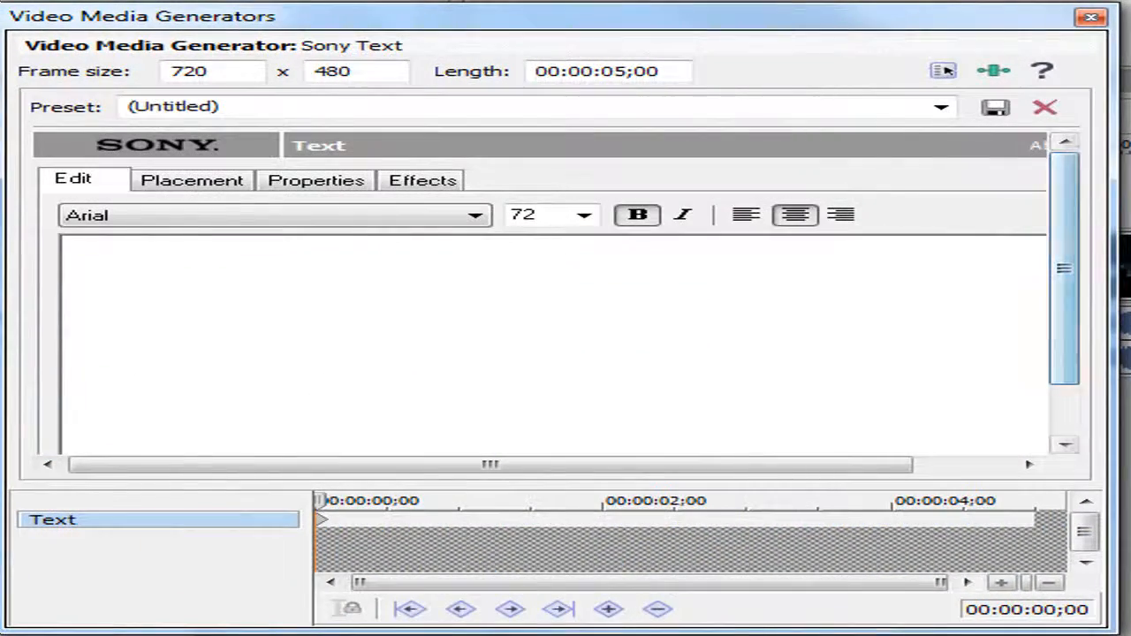
Step: Set the font to Freestyle Script and type 'Sonic Syndicate -', 'We rule the', 'My own life'
left_click(475, 215)
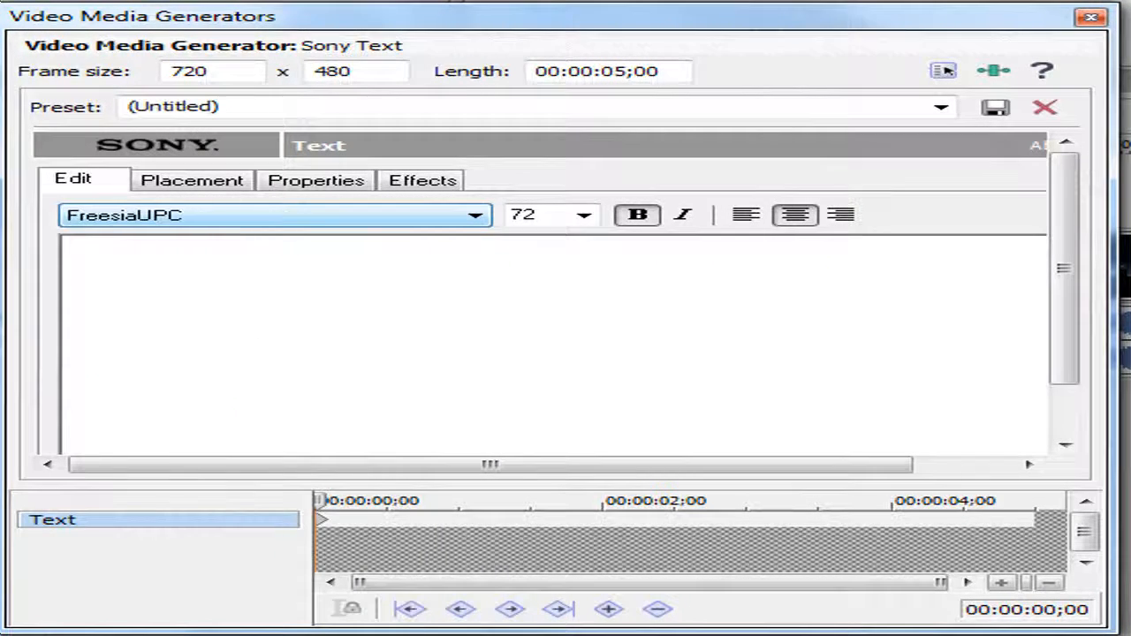
left_click(475, 215)
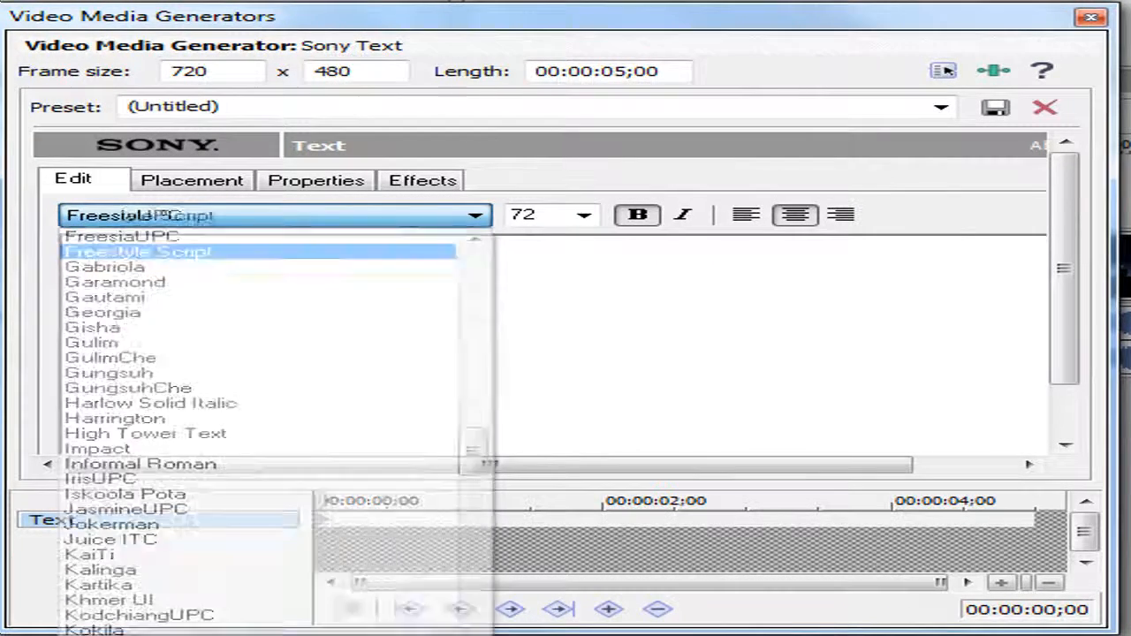
left_click(139, 252)
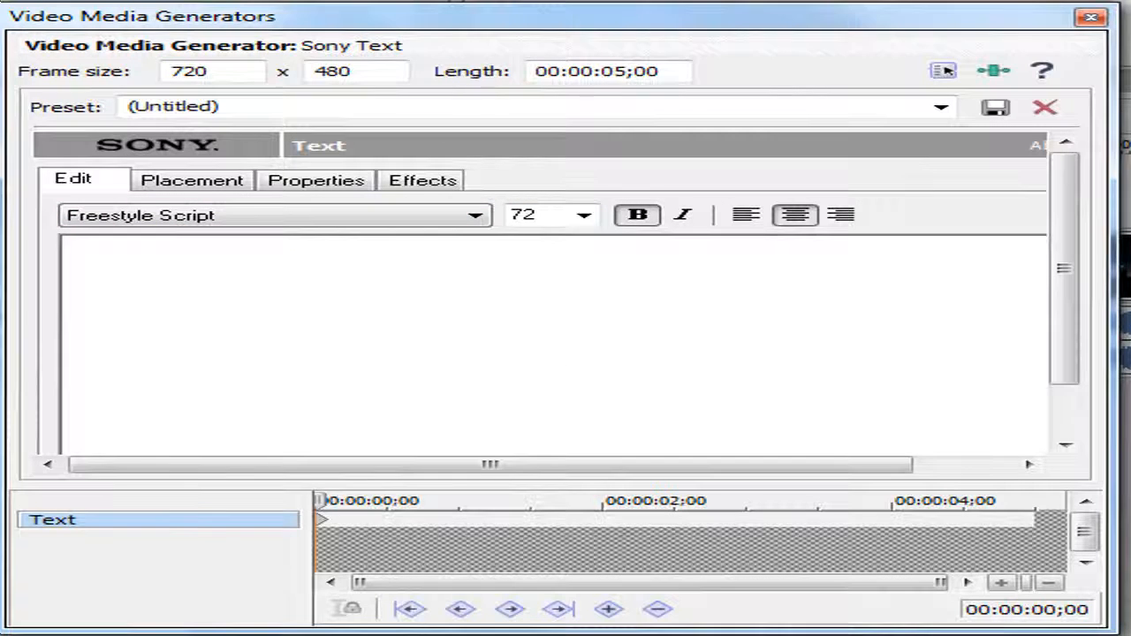
type("Sonic")
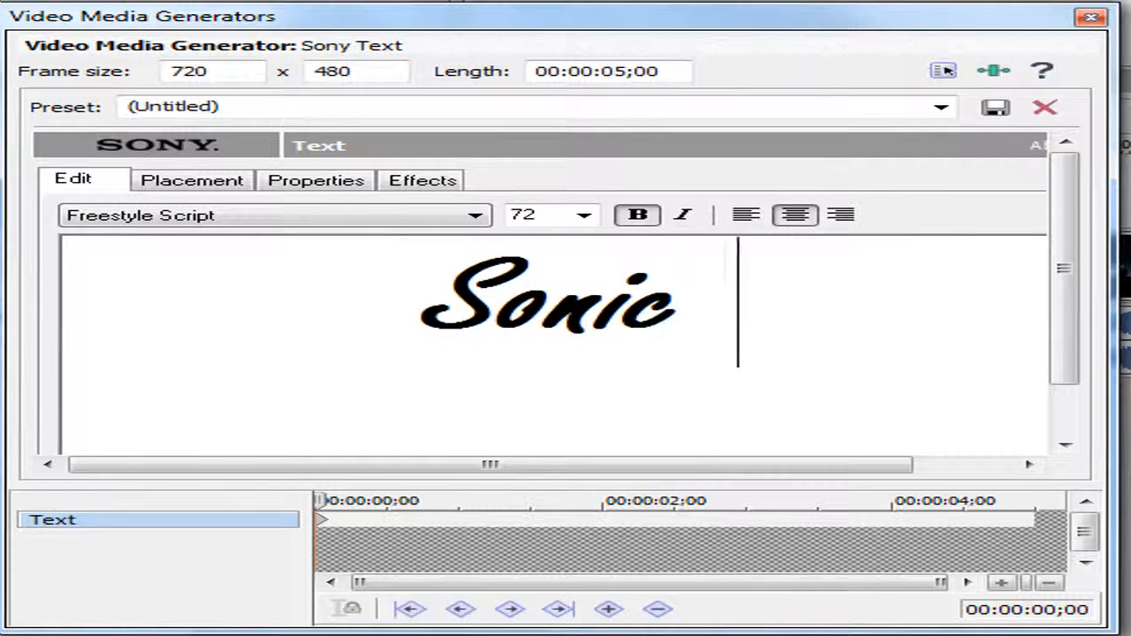
type("Syndicate -")
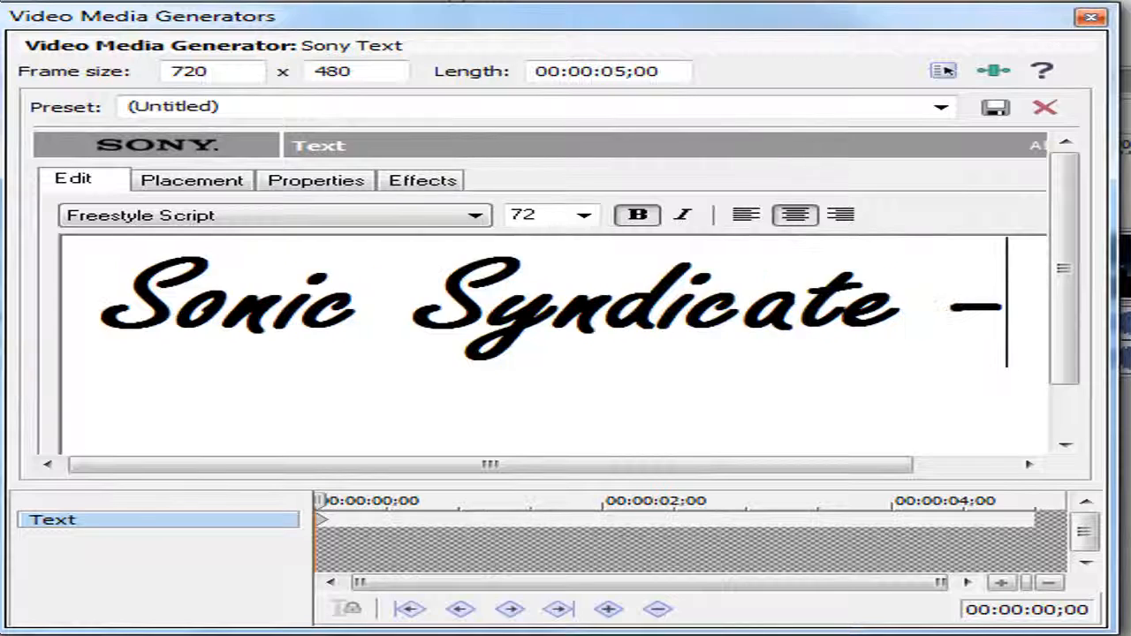
type("We")
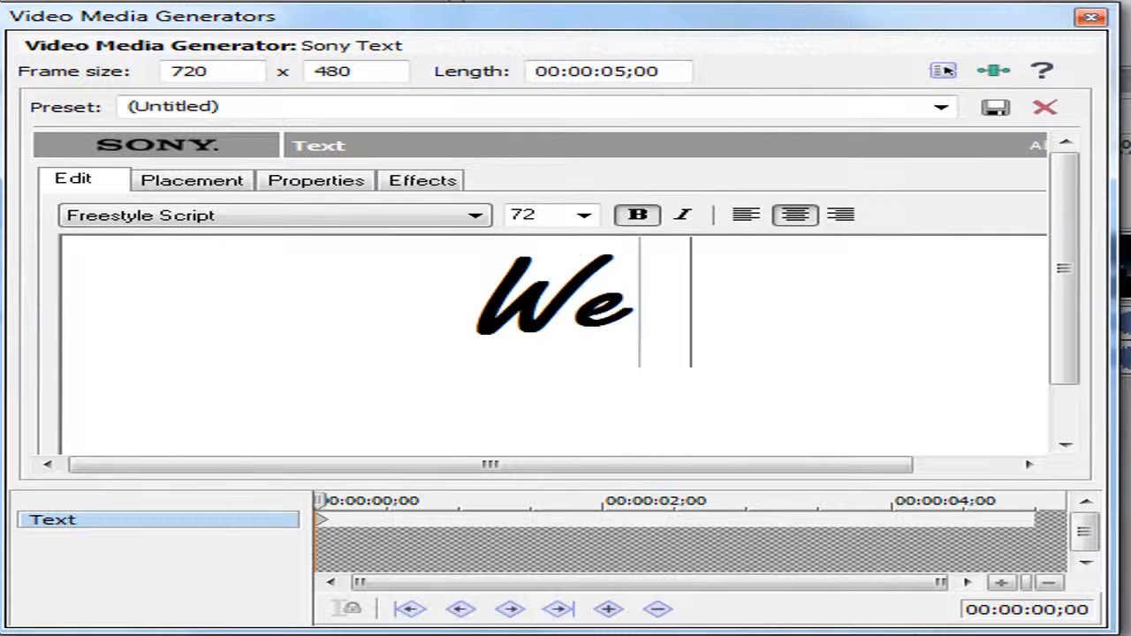
type("rule the")
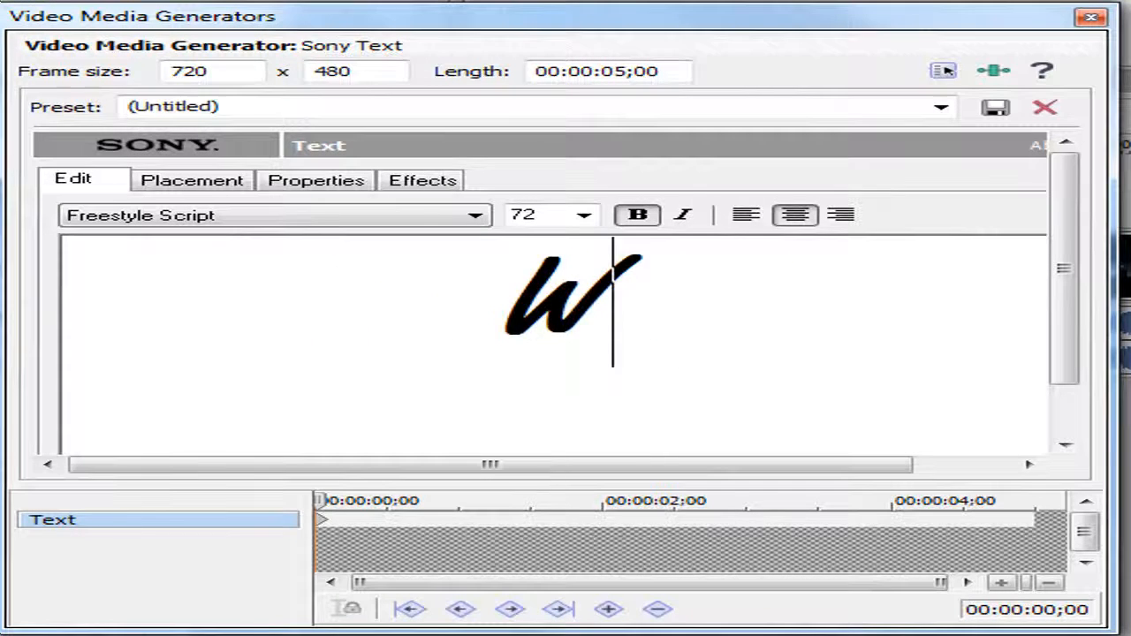
type("My own l")
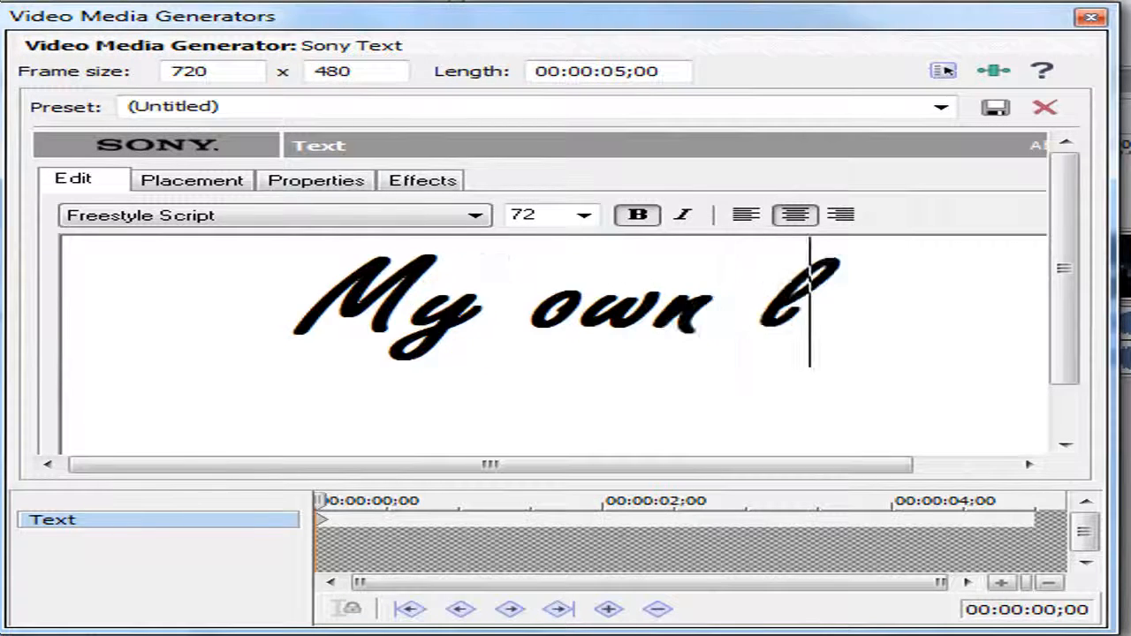
type("ife")
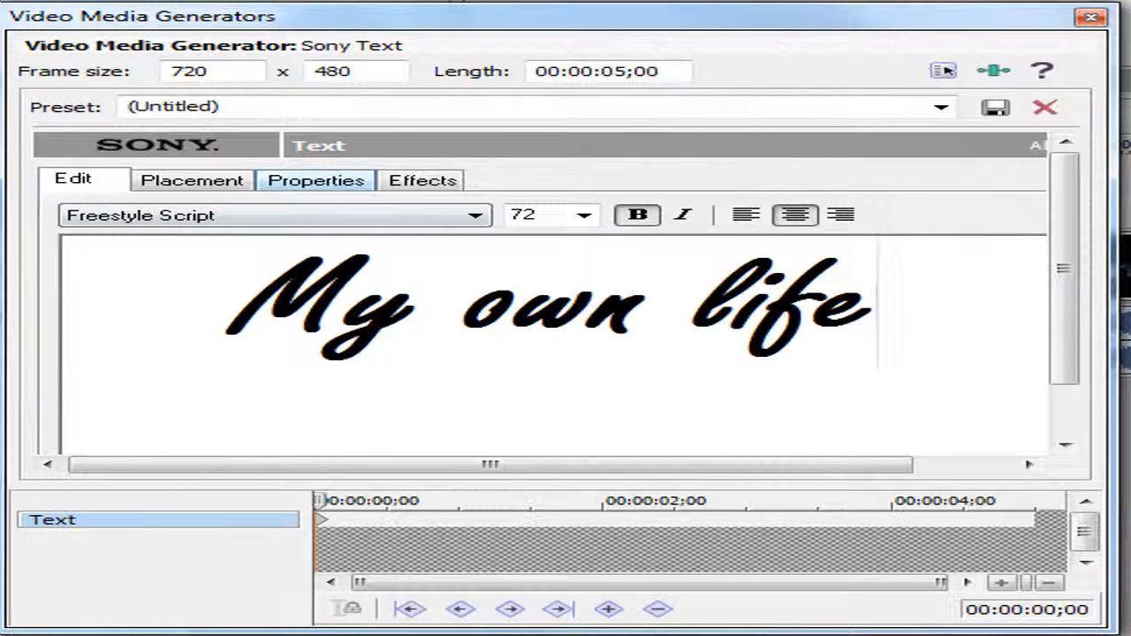
Step: Make the title text a brighter red with an orange background colour
left_click(315, 181)
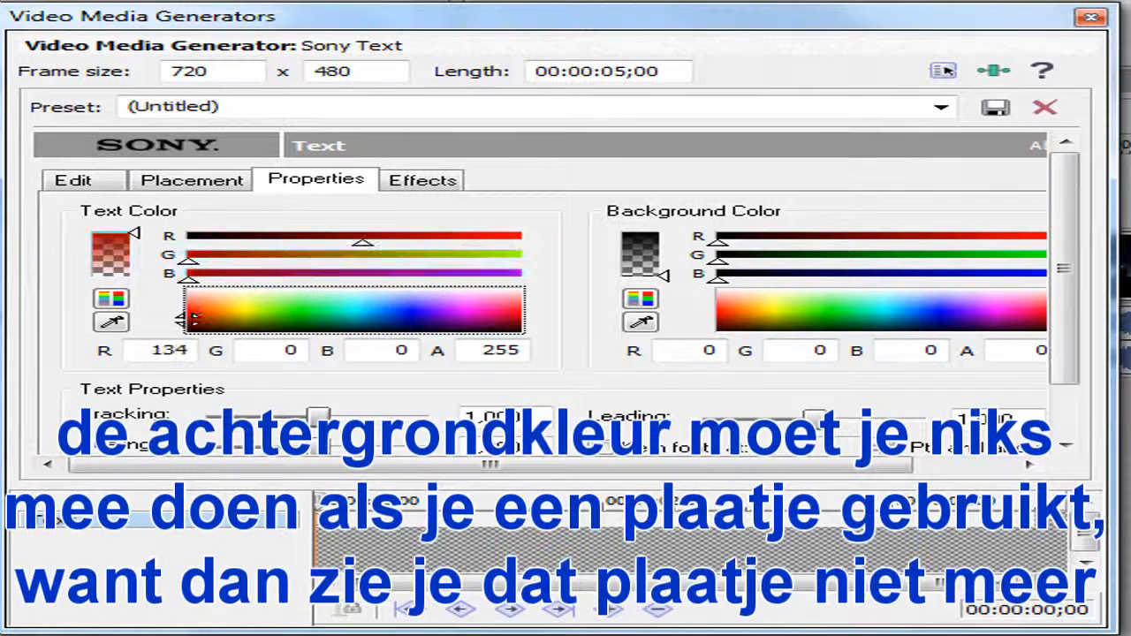
left_click_drag(362, 243, 450, 242)
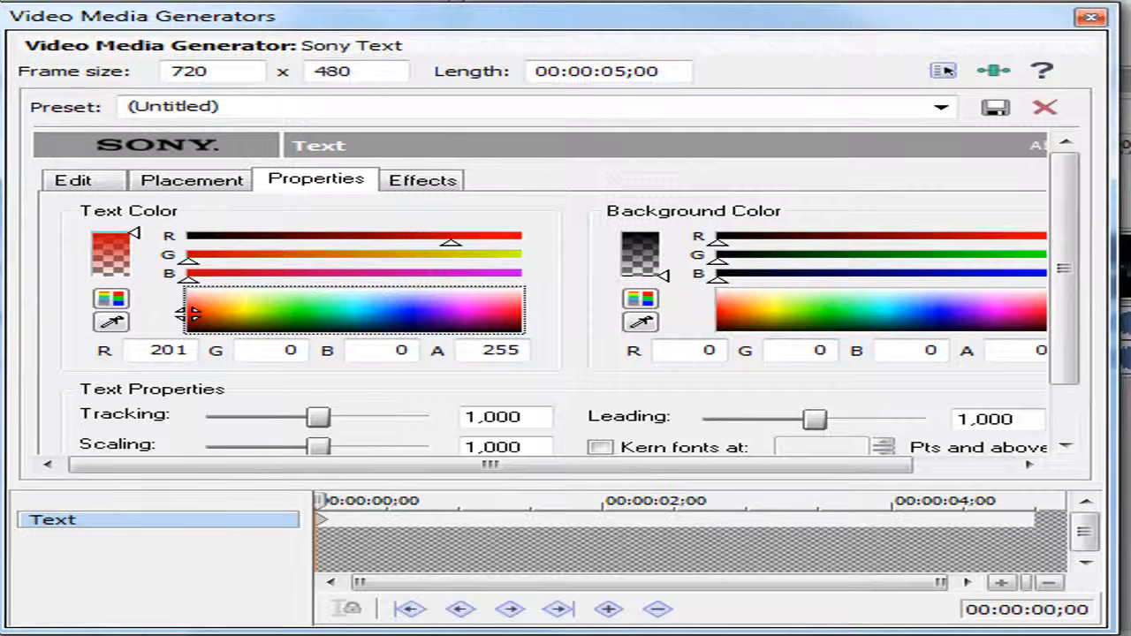
left_click(892, 316)
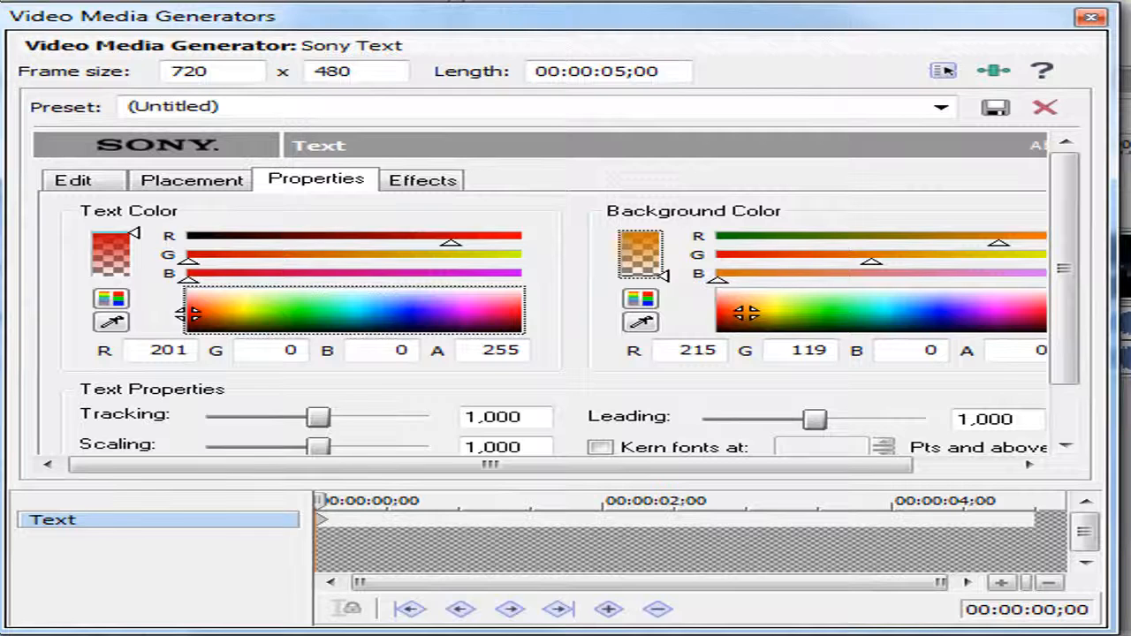
left_click(423, 179)
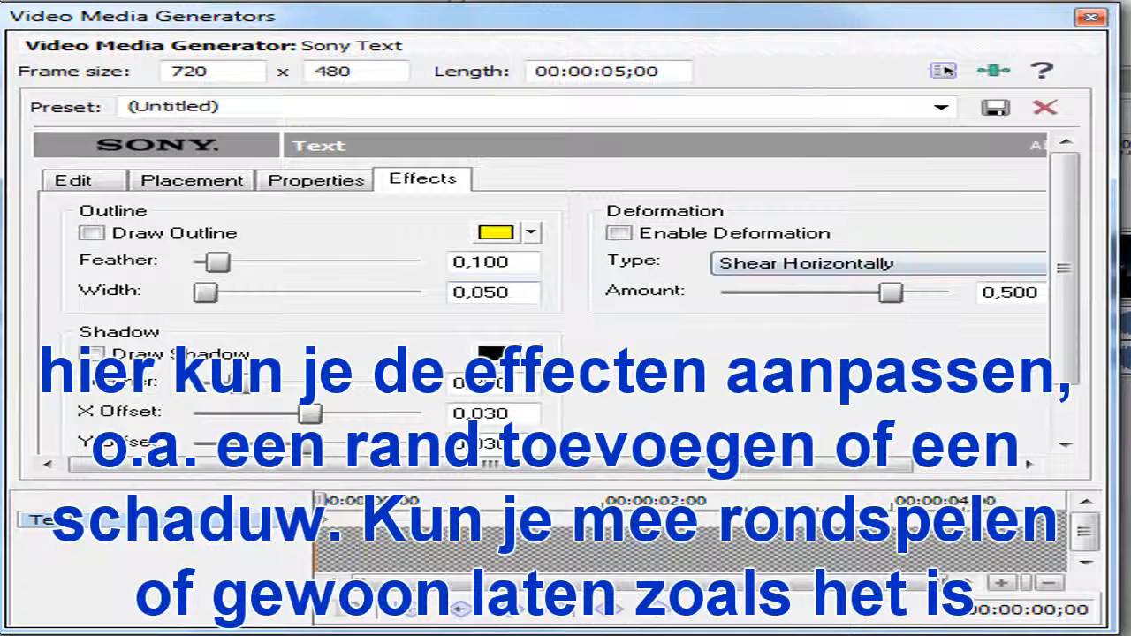
Step: Turn on a text outline, try an outline colour, then switch the outline off
left_click(92, 233)
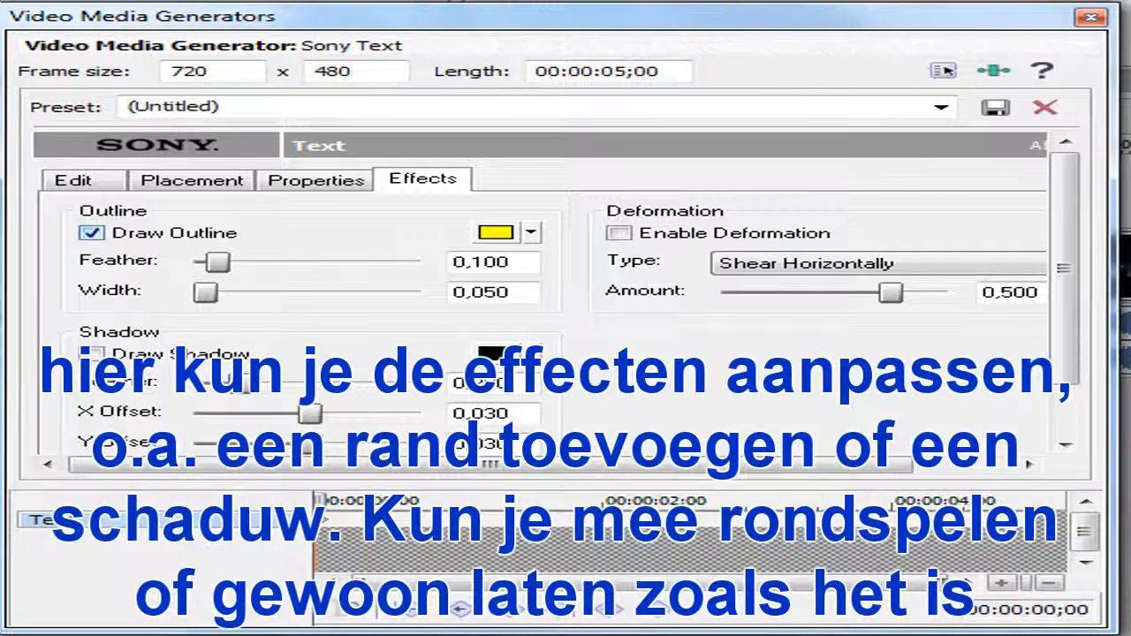
left_click(495, 232)
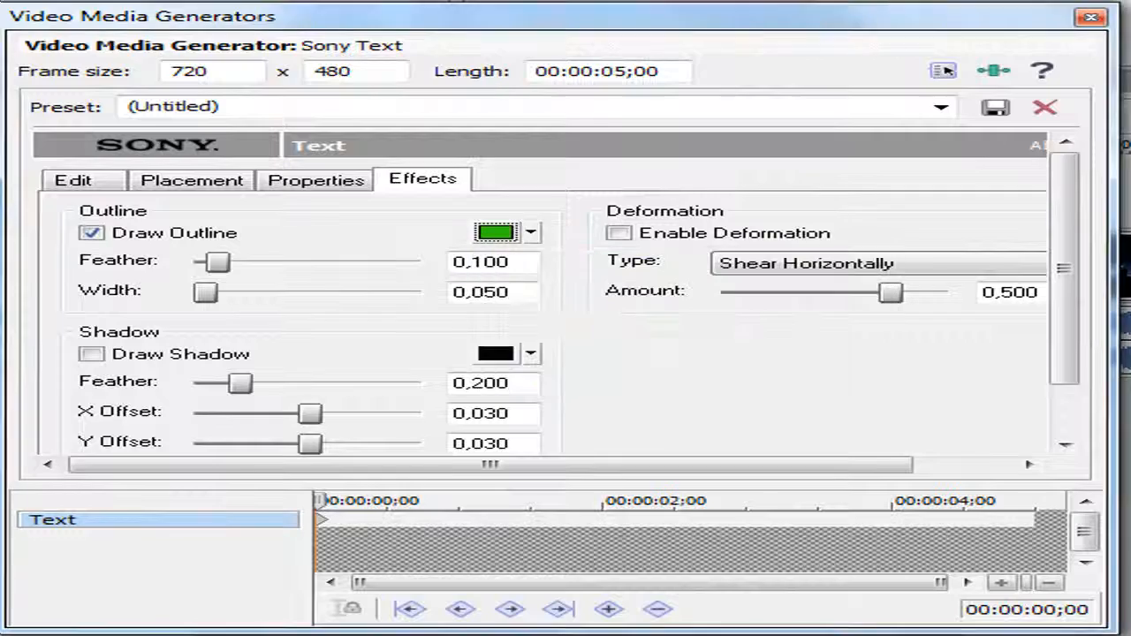
left_click(91, 233)
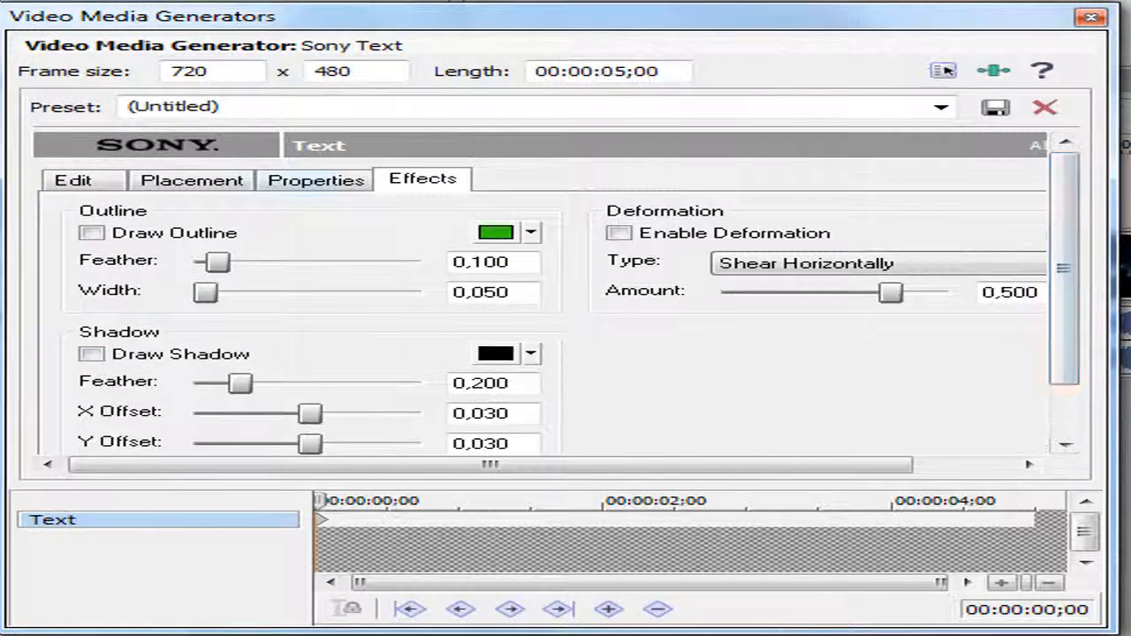
Step: Drag the title higher and centred in the Placement preview, then close the generator
left_click(191, 180)
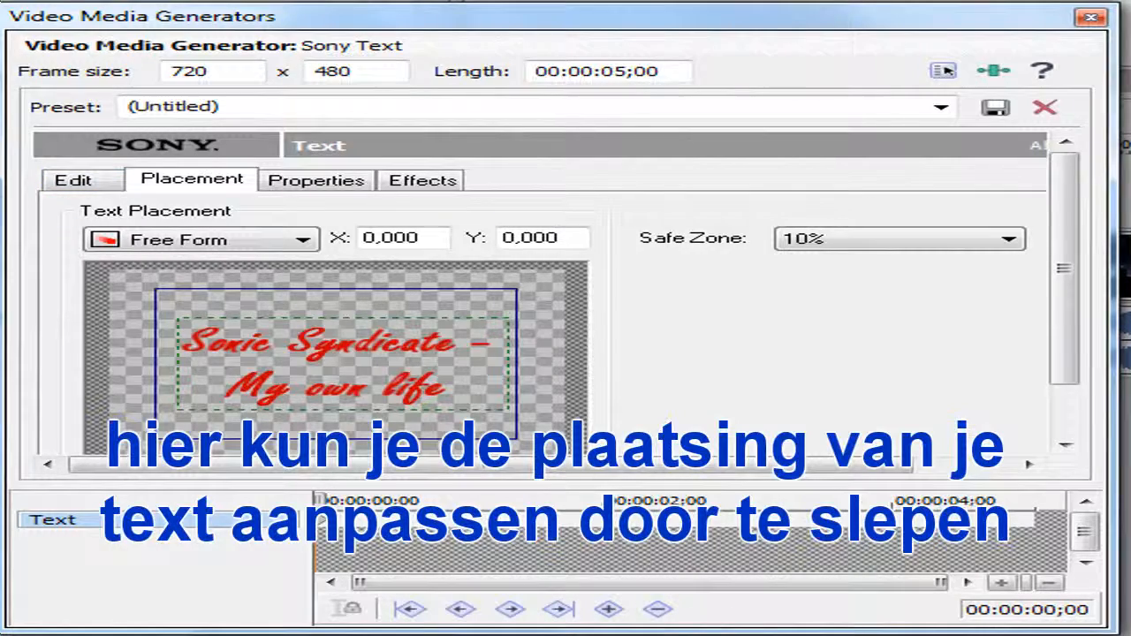
left_click_drag(336, 362, 353, 318)
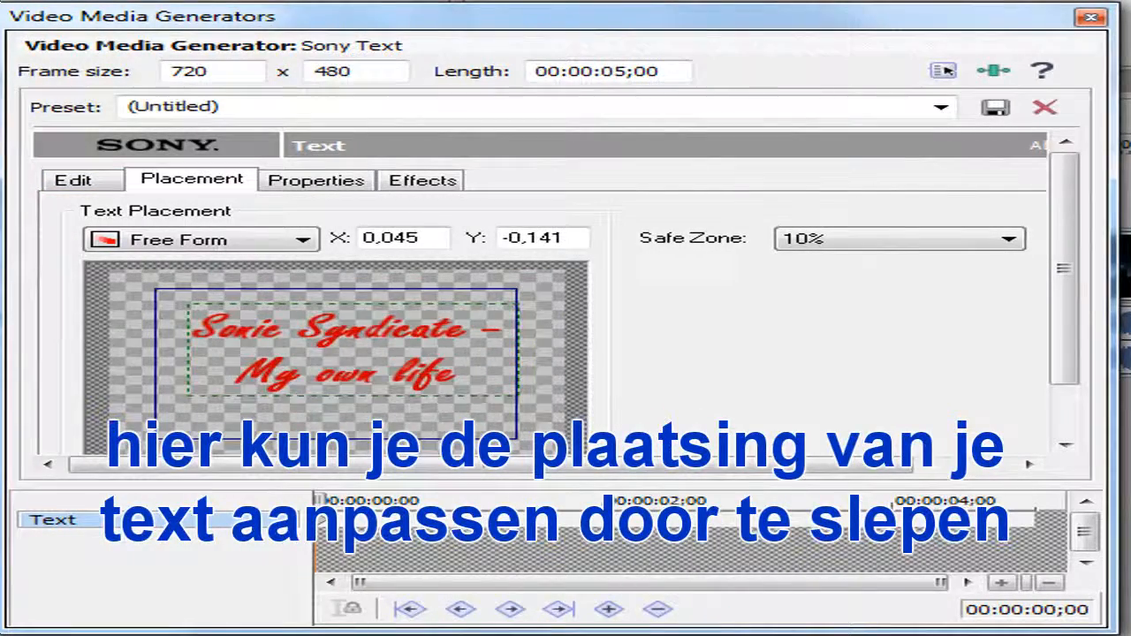
left_click_drag(345, 349, 332, 367)
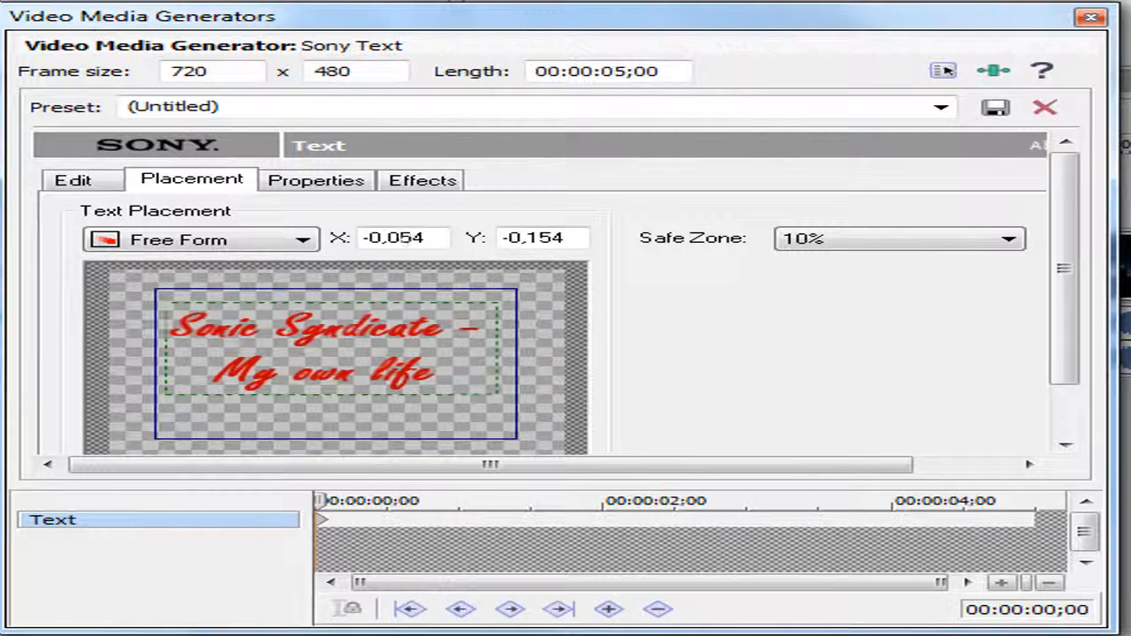
left_click_drag(318, 345, 331, 354)
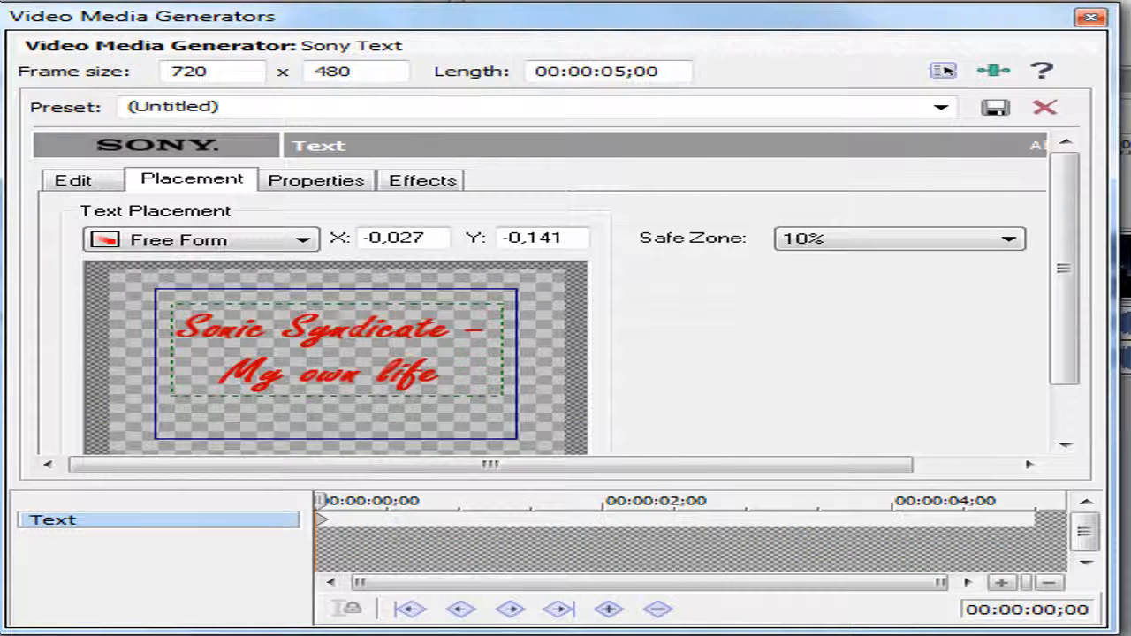
left_click(73, 180)
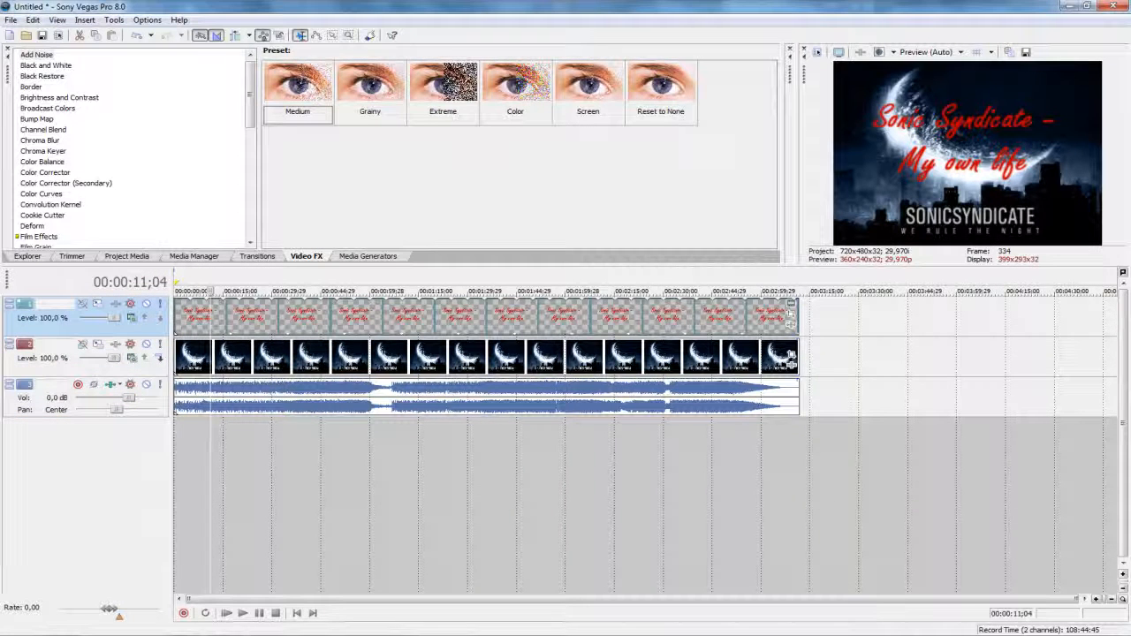
Step: Set project properties to the HDV 720-30p (1280x720) template with Best rendering quality
left_click(11, 20)
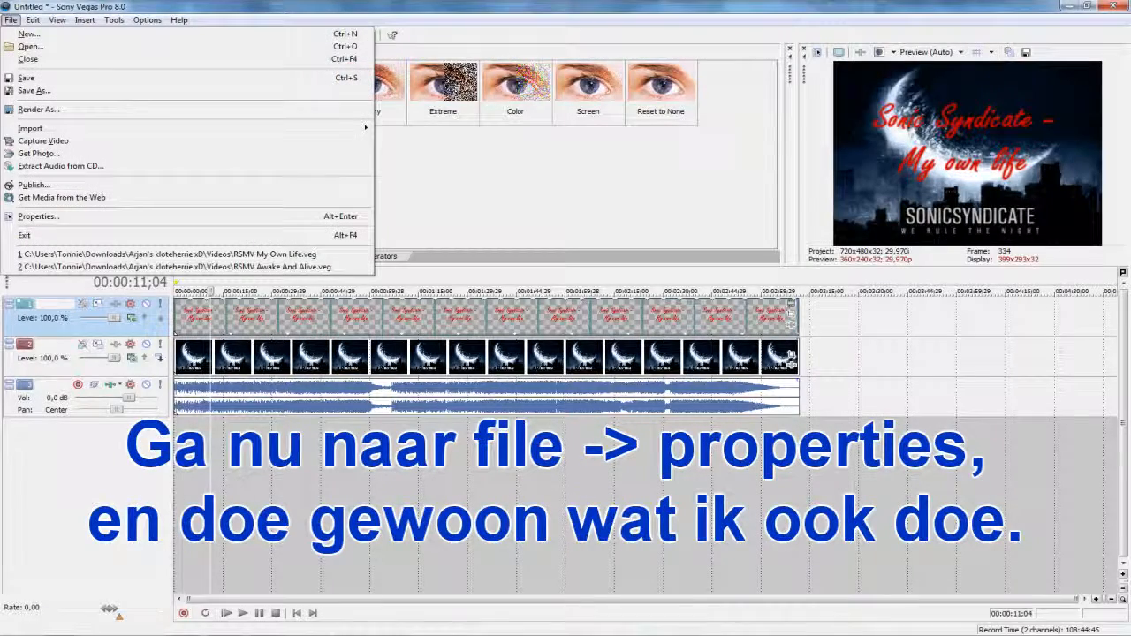
mouse_move(38, 216)
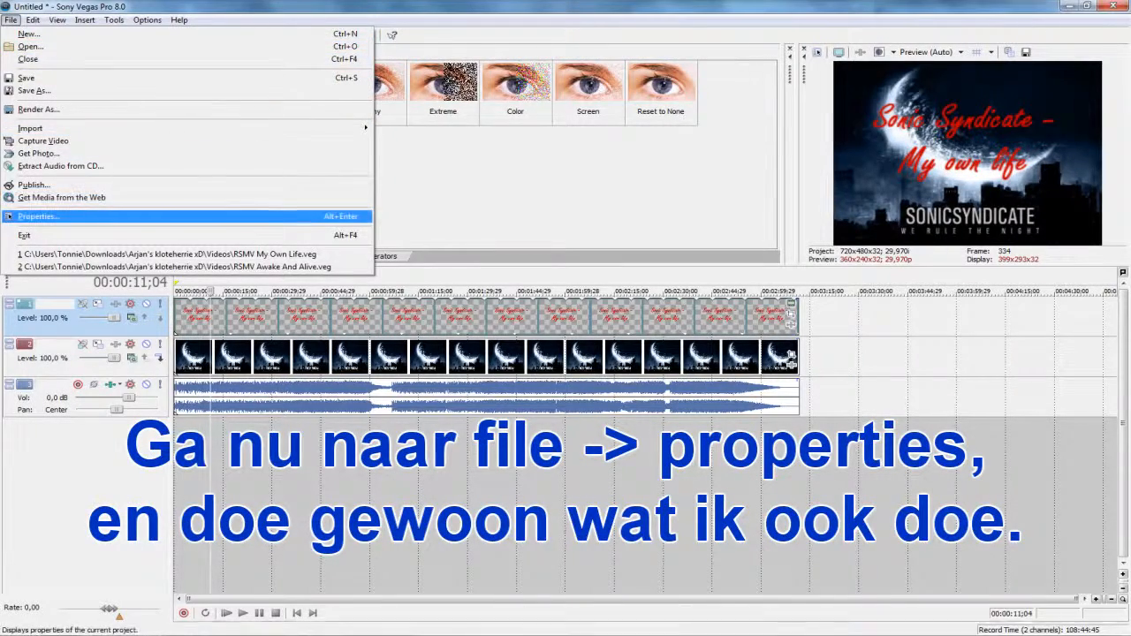
left_click(38, 217)
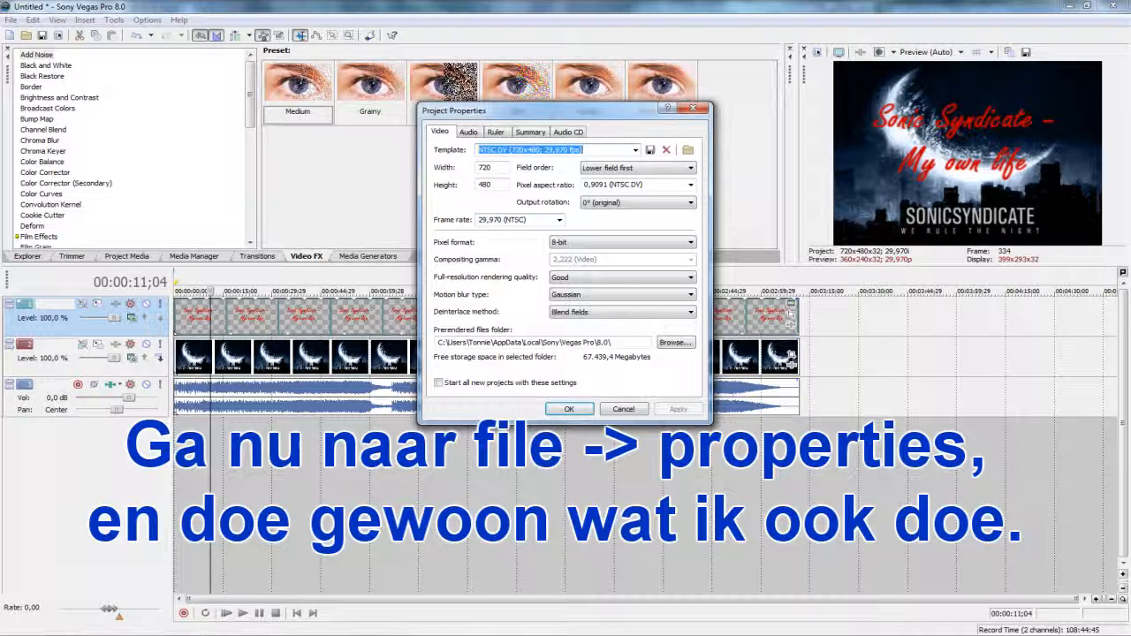
left_click(634, 149)
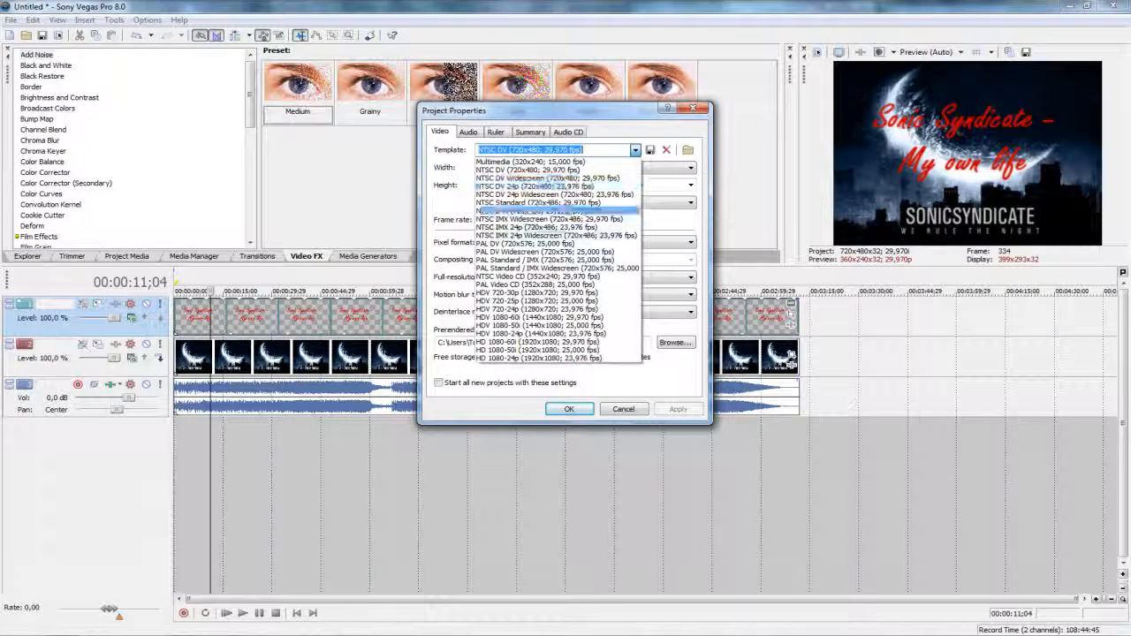
mouse_move(538, 301)
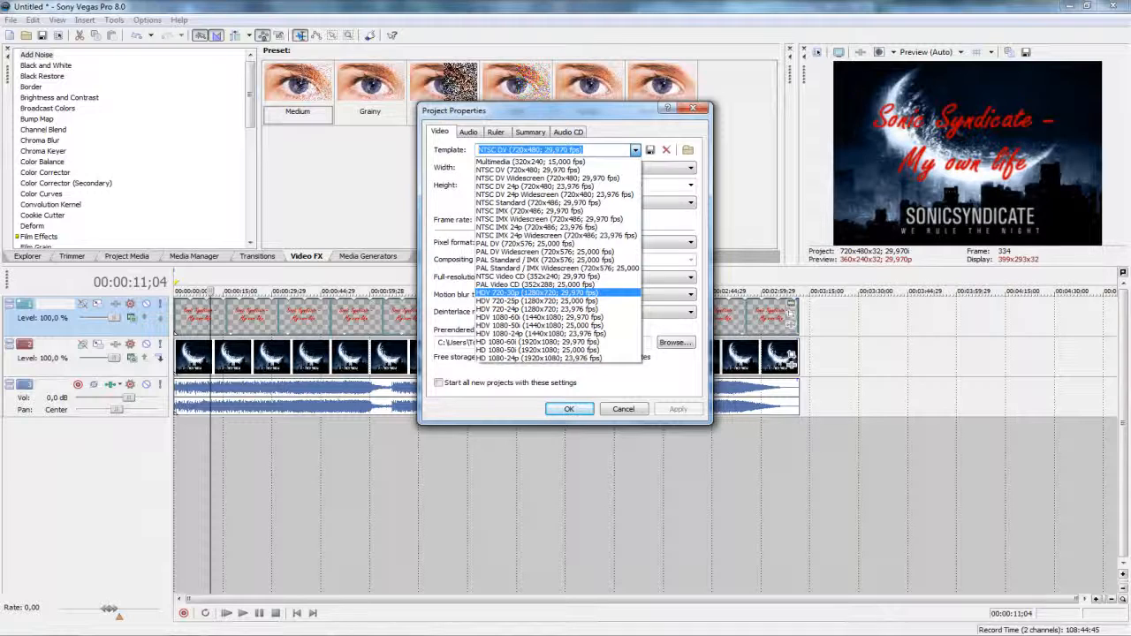
left_click(538, 293)
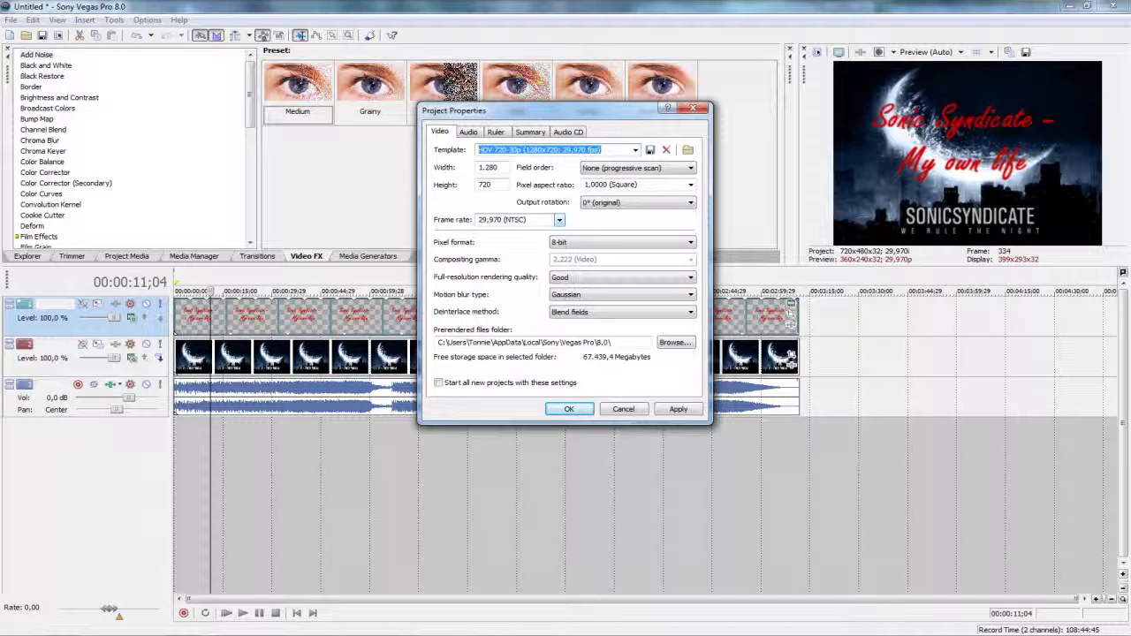
left_click(690, 277)
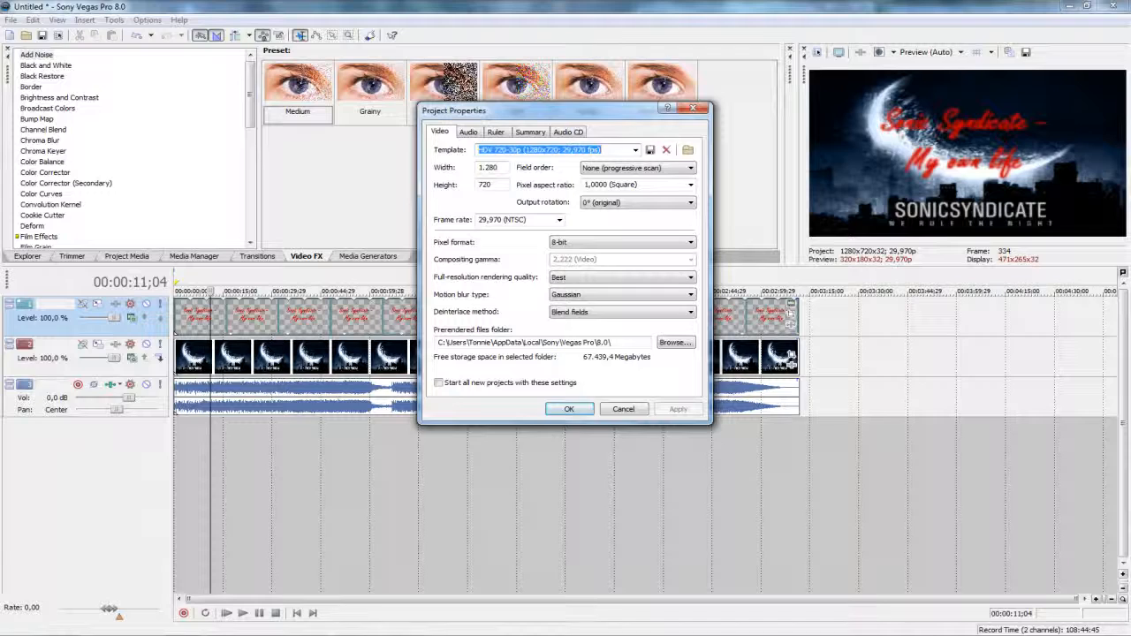
left_click(569, 408)
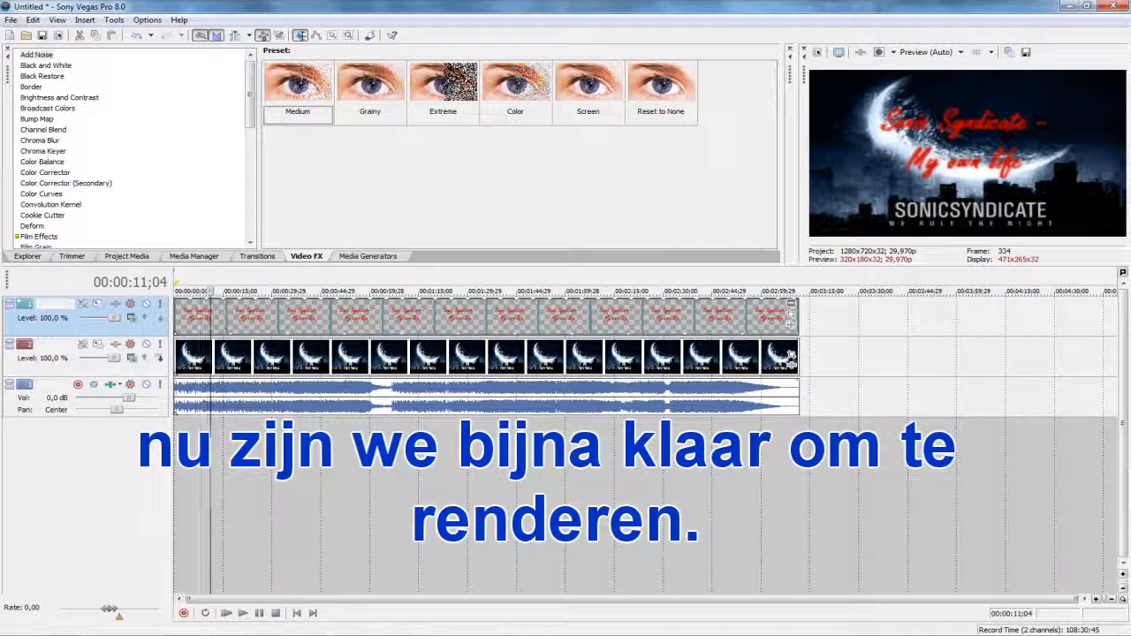
Step: Select the full project length as the loop region and open Render As
left_click(10, 19)
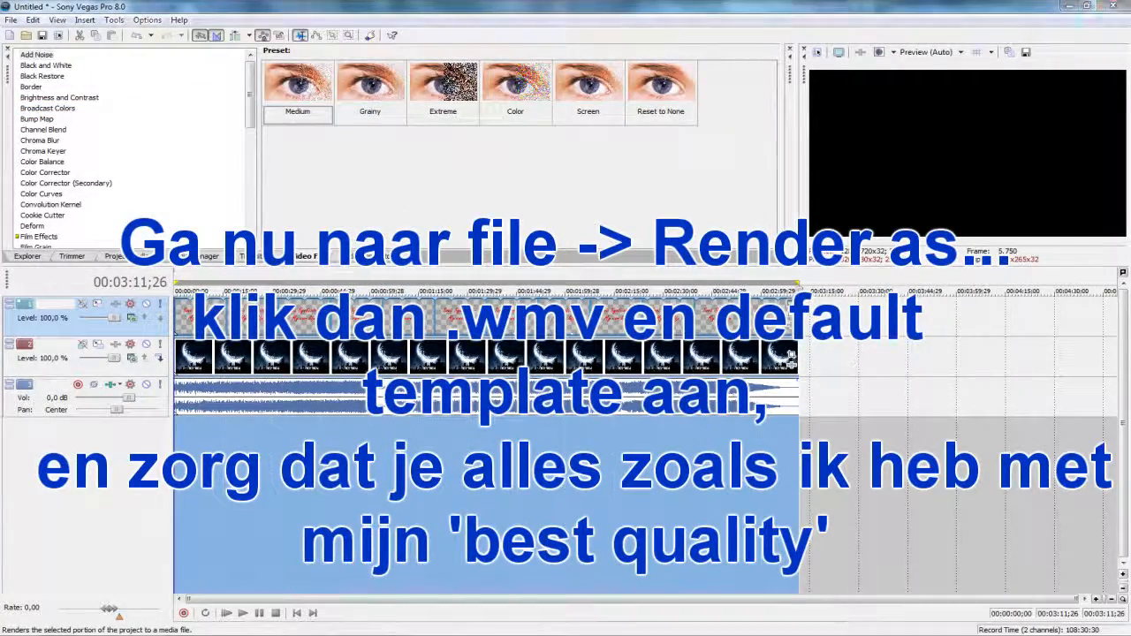
left_click(9, 19)
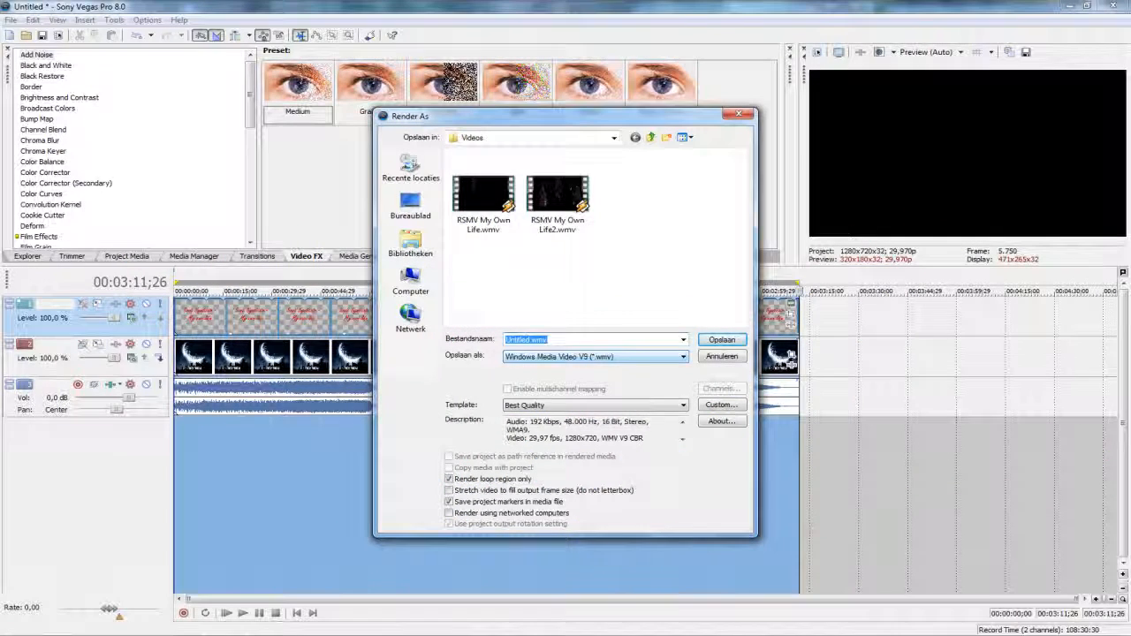
Step: Keep Windows Media Video V9 output with the Default Template and open its custom settings
left_click(681, 356)
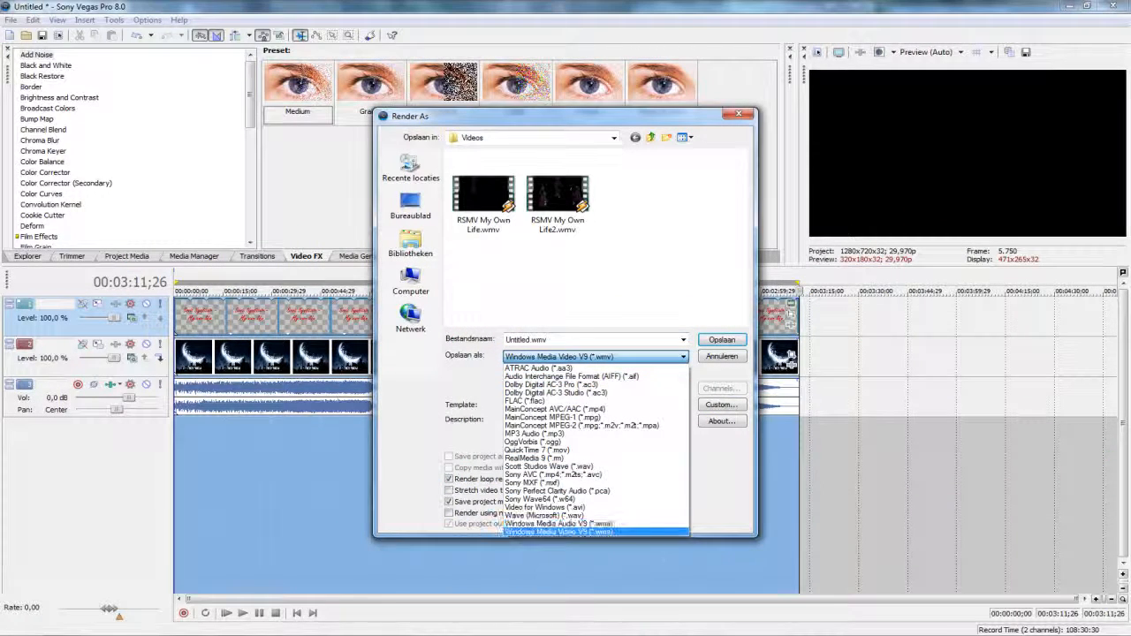
left_click(557, 531)
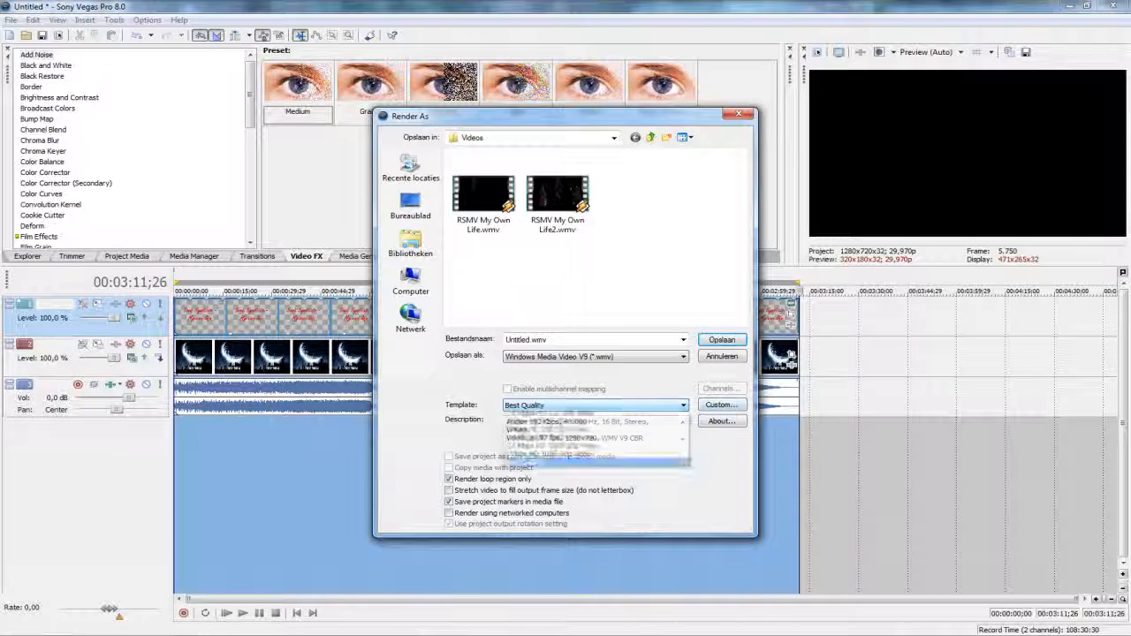
left_click(682, 405)
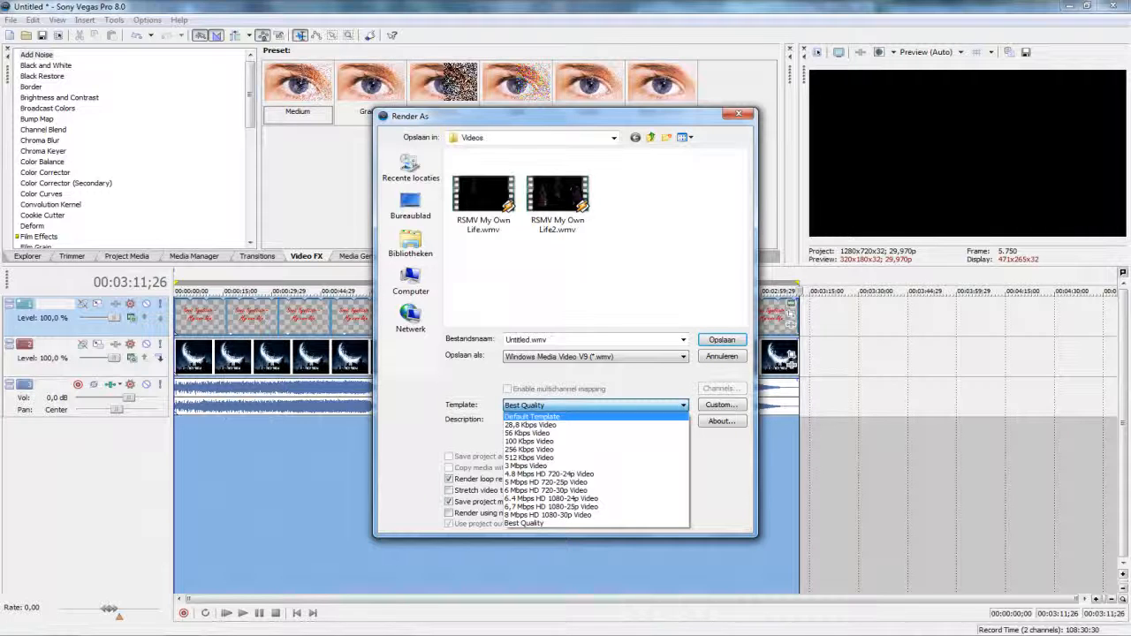
left_click(531, 417)
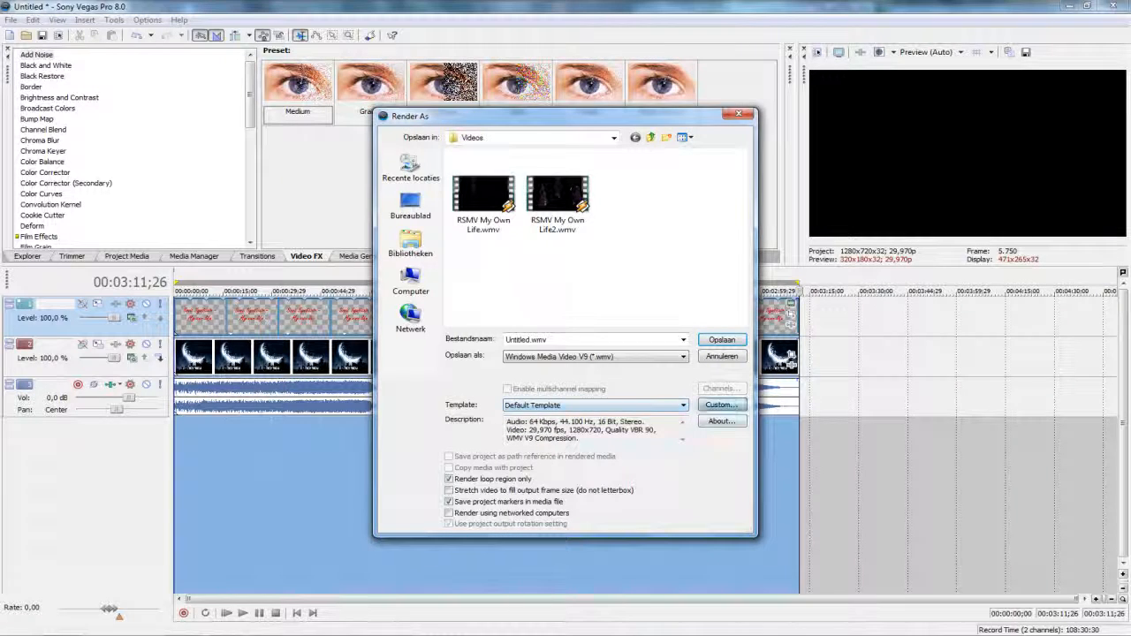
left_click(721, 405)
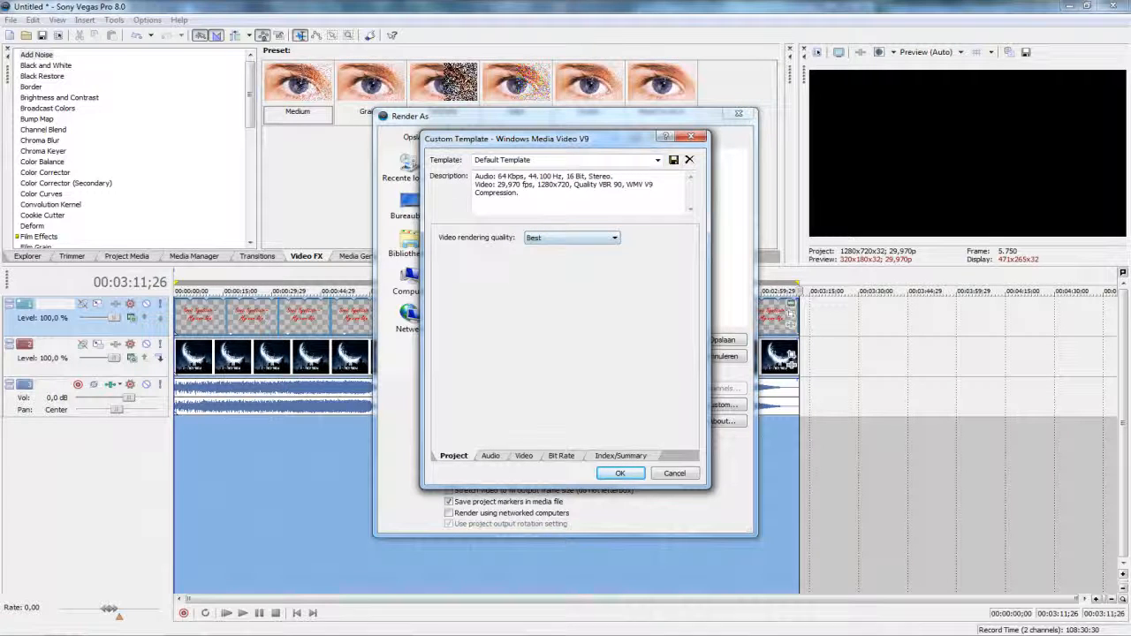
Step: Keep 64 kbps, 44 kHz stereo CBR audio, then view the video settings
left_click(490, 455)
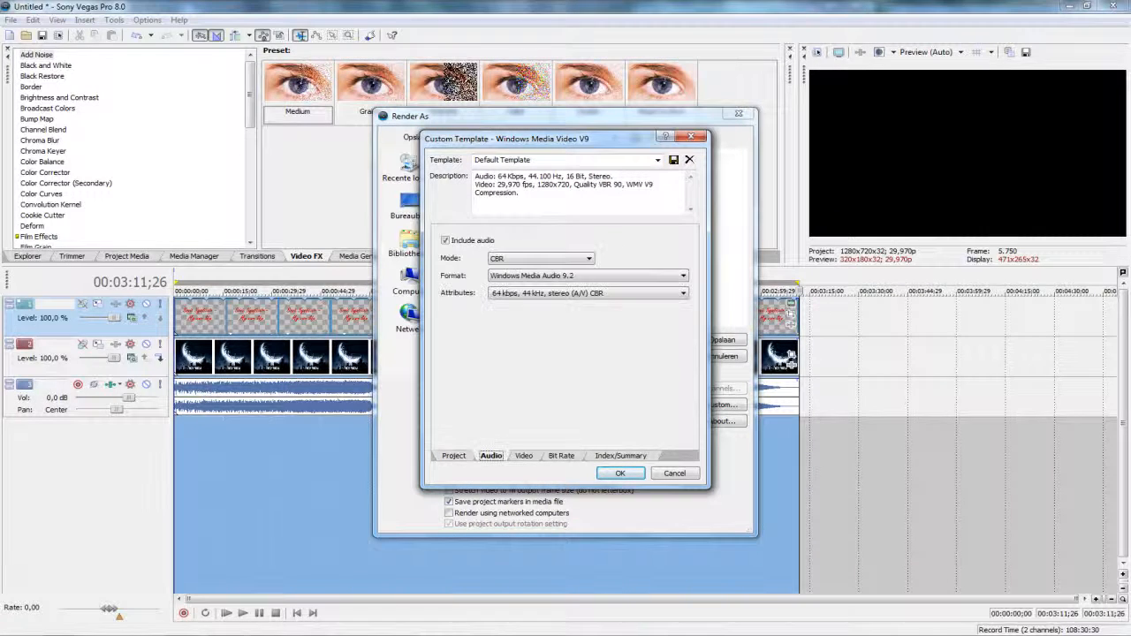
left_click(681, 275)
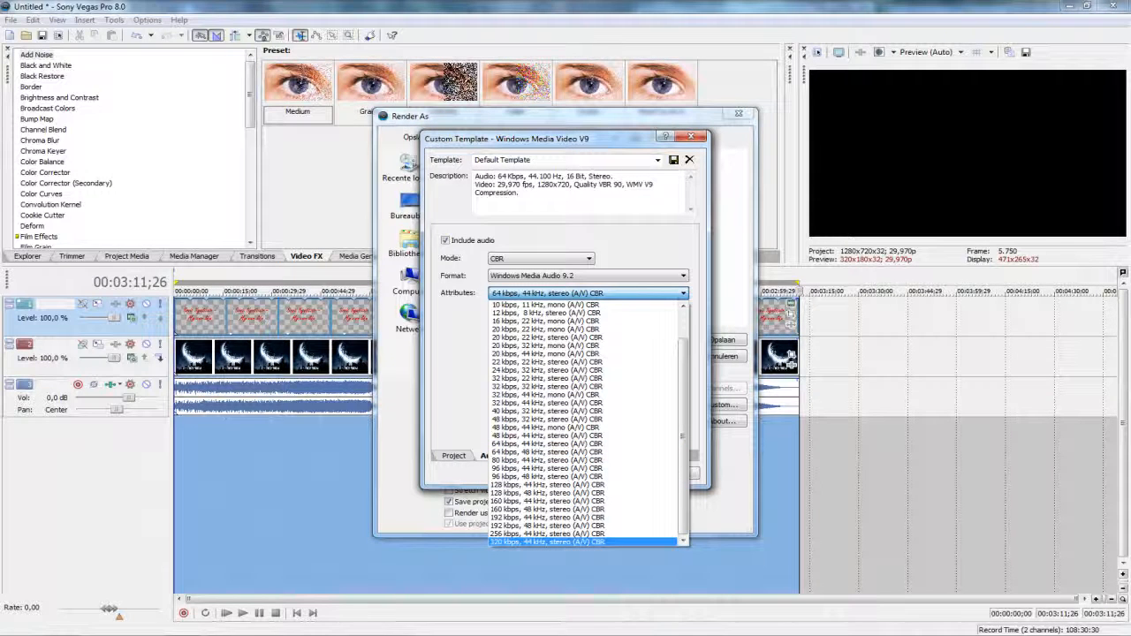
left_click(548, 452)
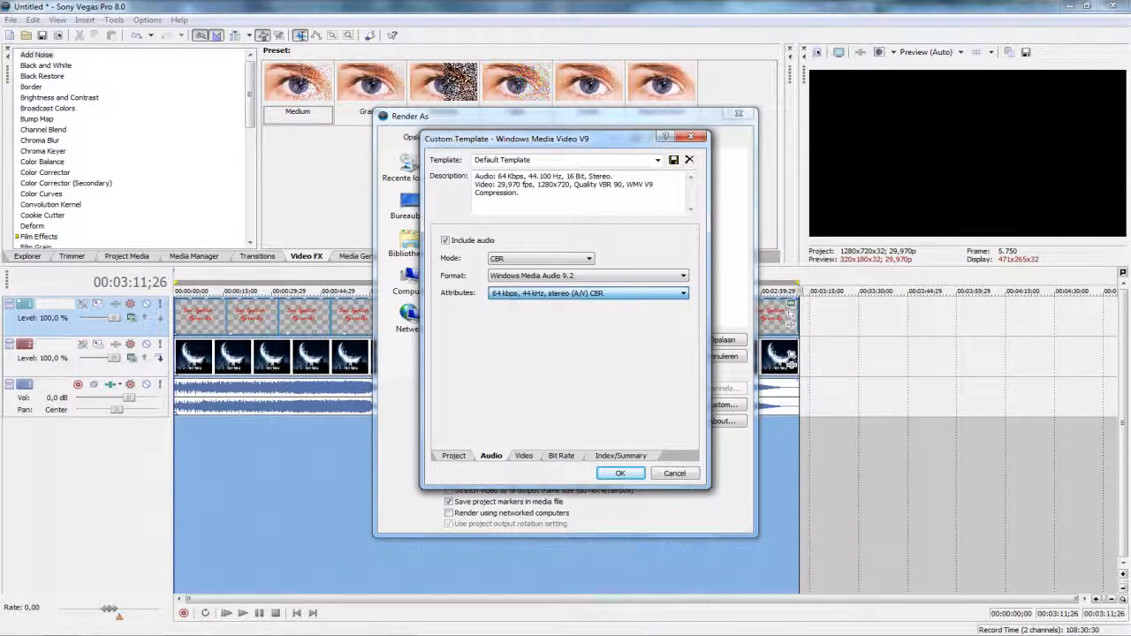
left_click(524, 455)
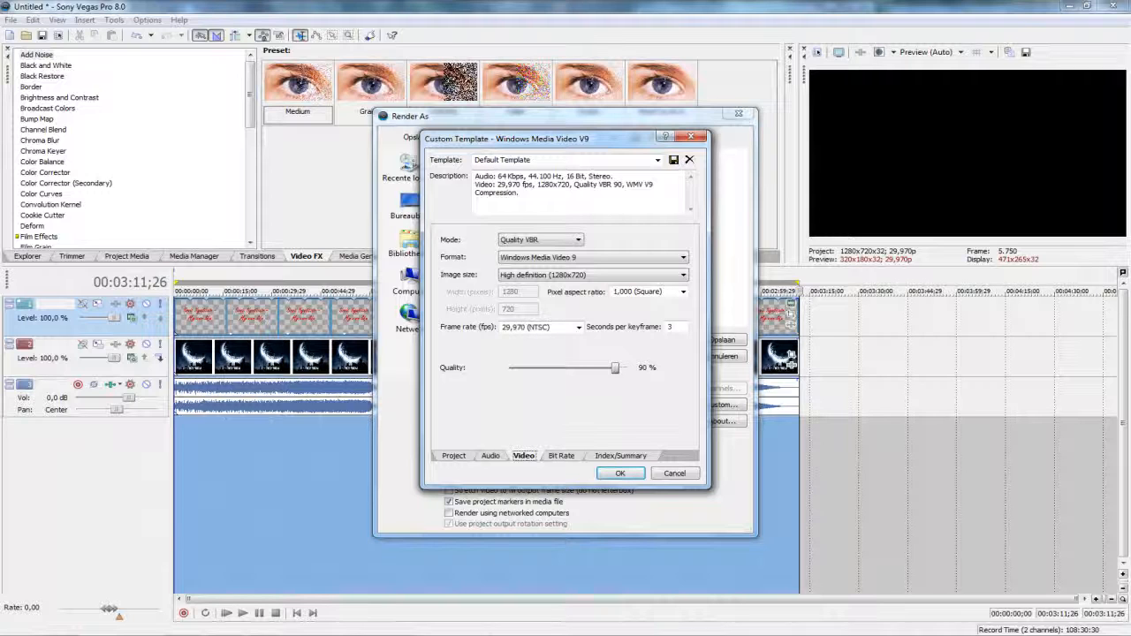
Step: Set video mode to CBR, smoothness to 100, and a custom 1280×720 image size
left_click(577, 240)
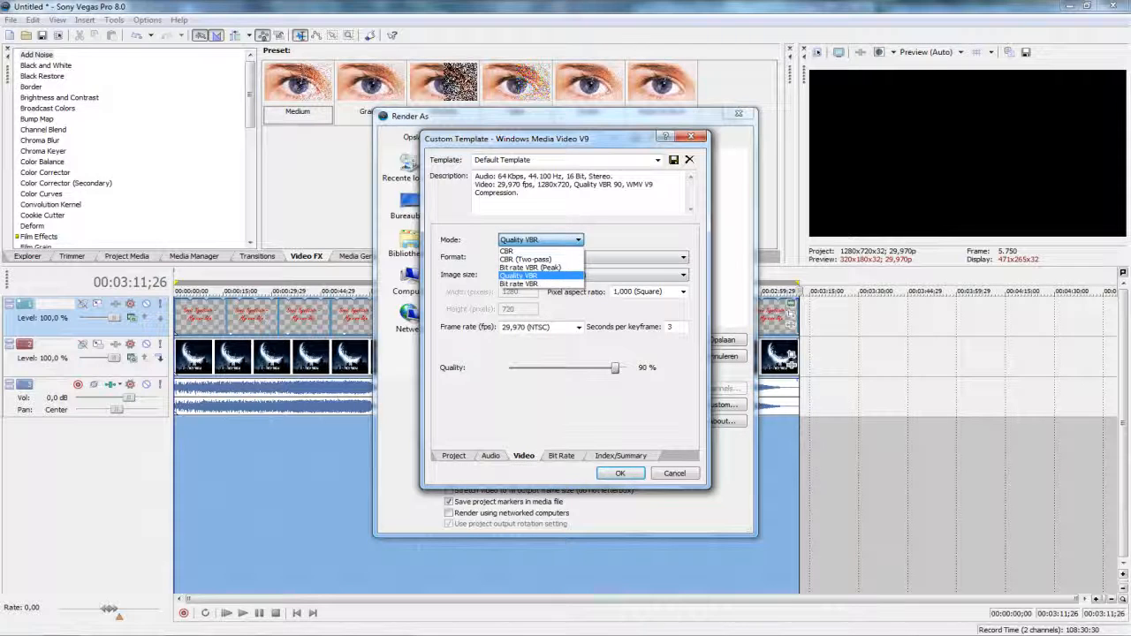
left_click(509, 259)
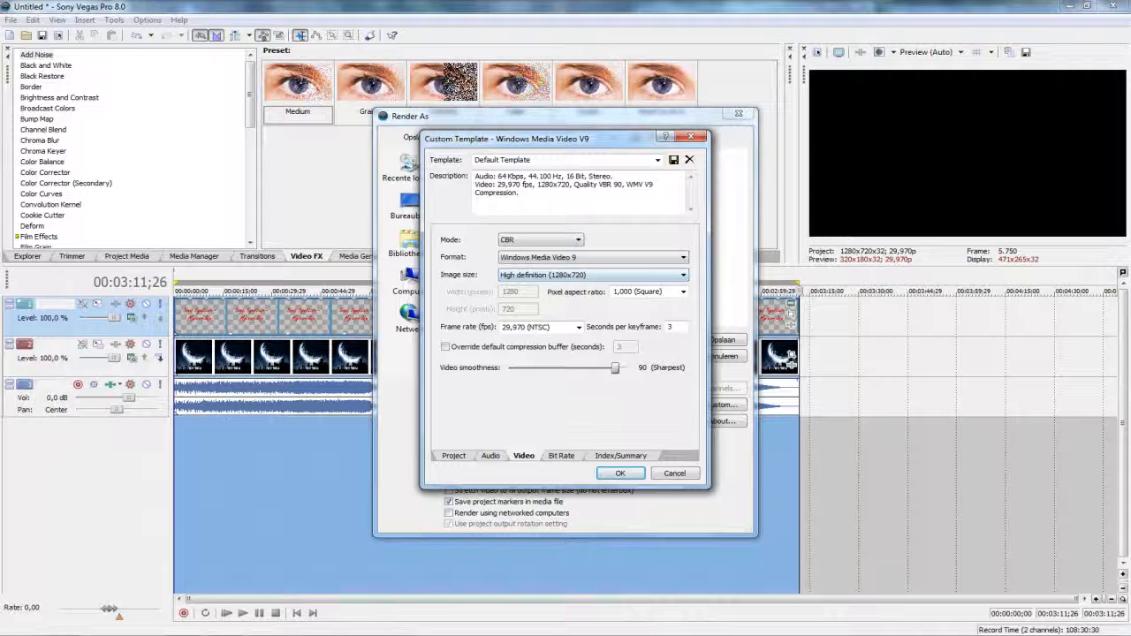
left_click_drag(616, 368, 627, 368)
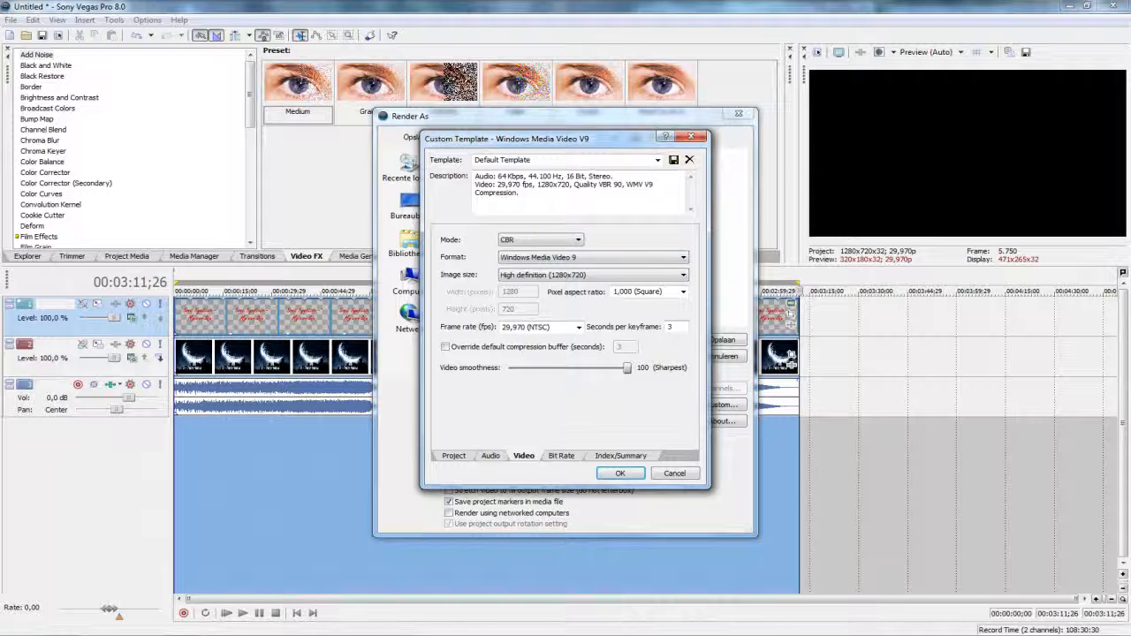
left_click(683, 275)
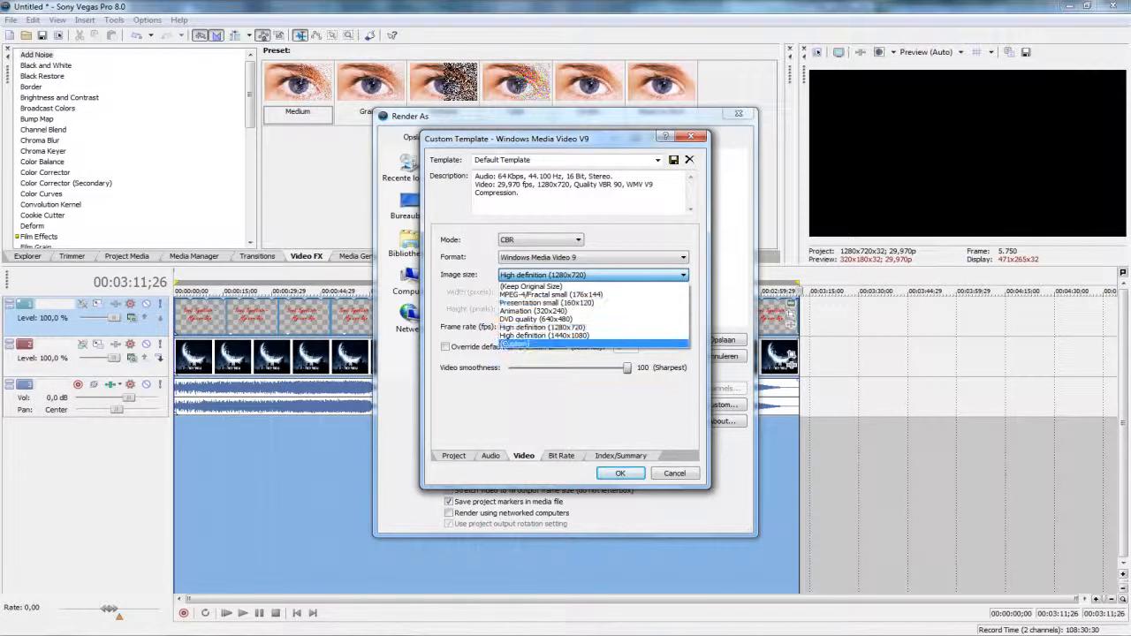
left_click(545, 336)
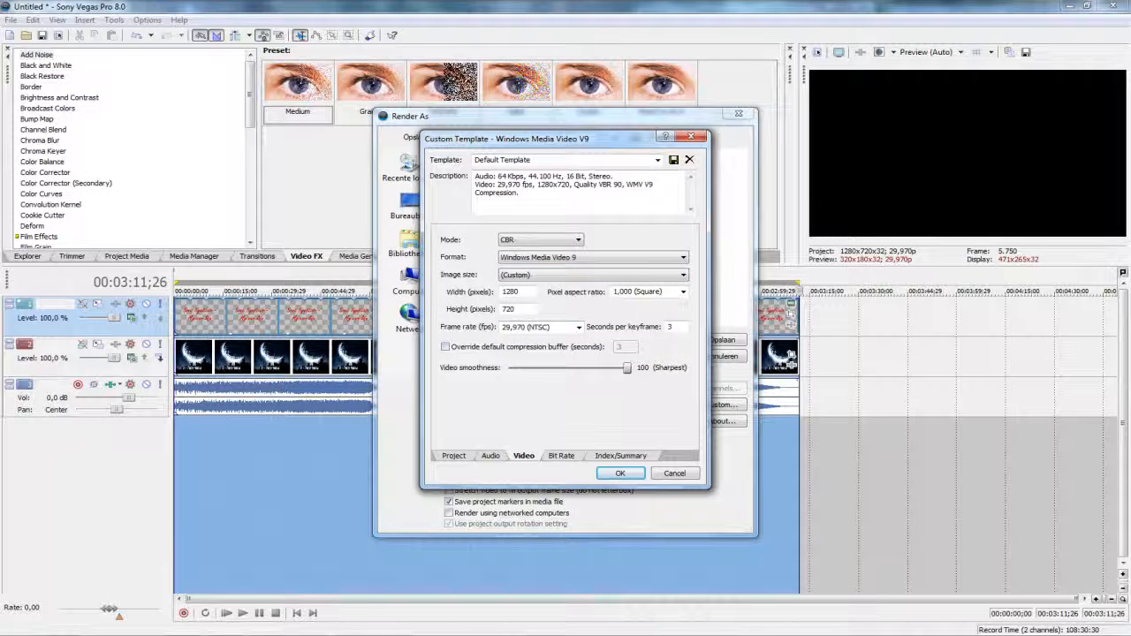
Step: Set 30 fps with square pixel aspect, override the compression buffer, and confirm
left_click(578, 327)
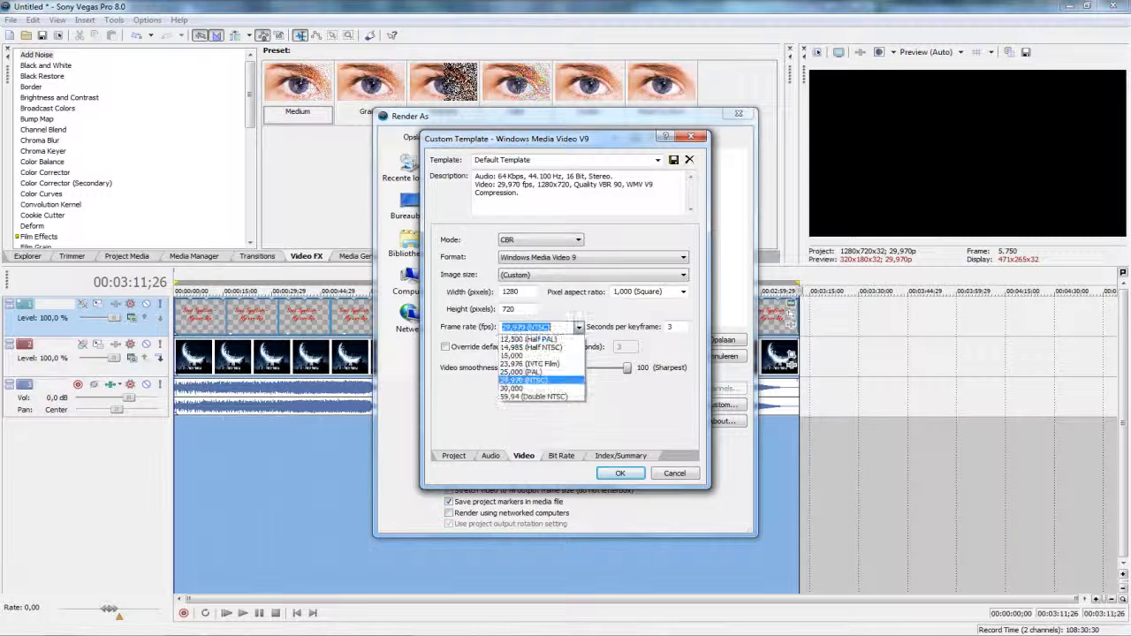
left_click(511, 388)
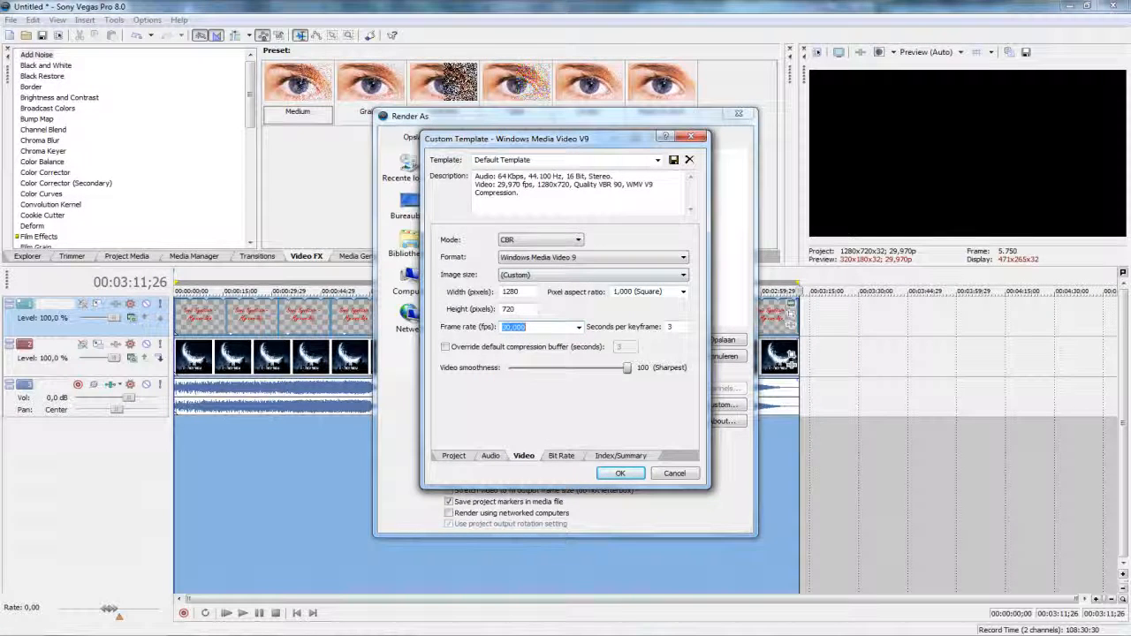
left_click(683, 292)
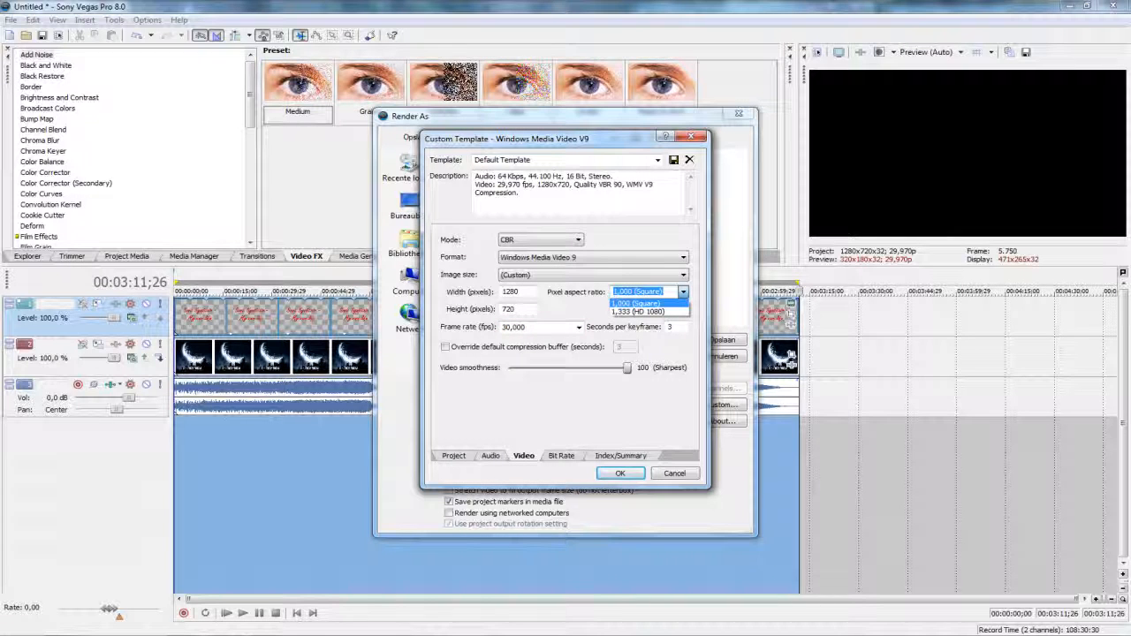
left_click(645, 312)
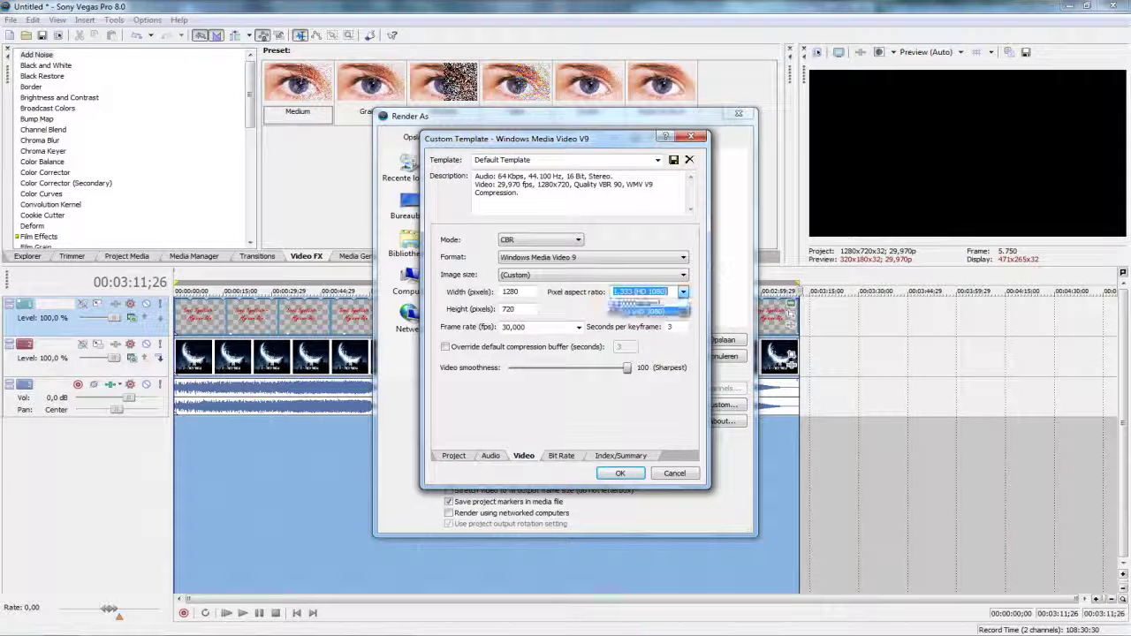
left_click(636, 302)
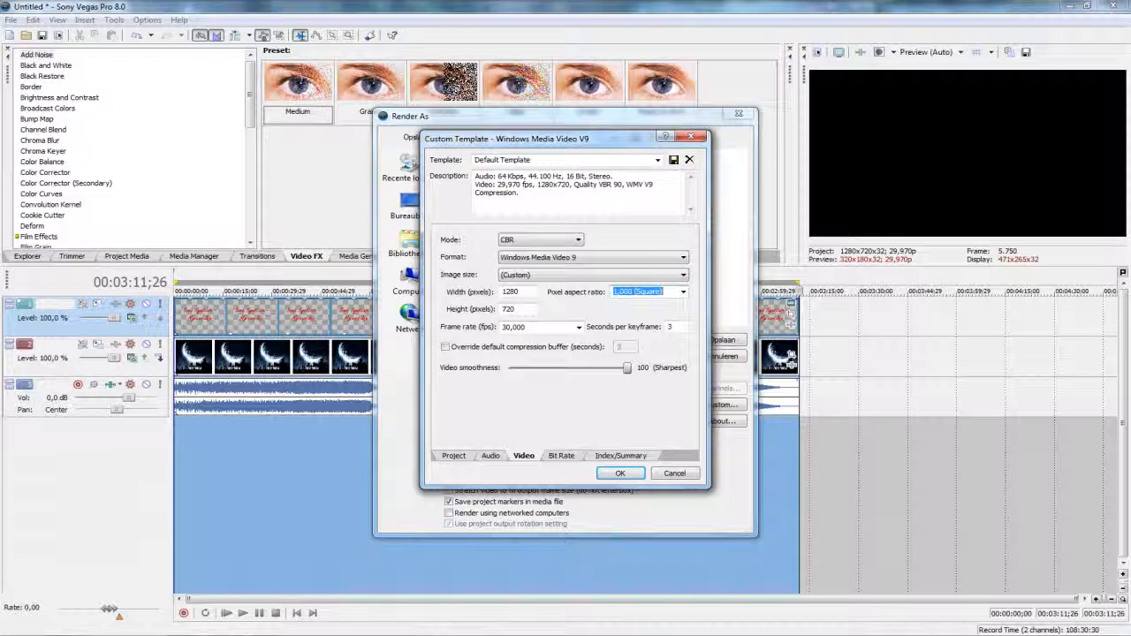
left_click(446, 346)
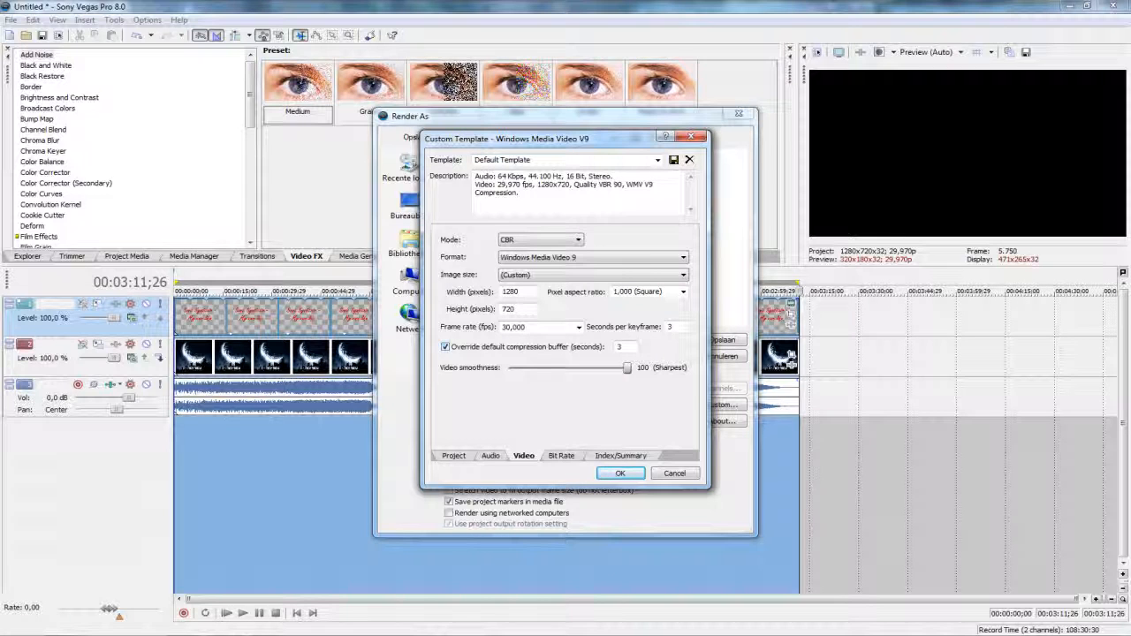
left_click(446, 347)
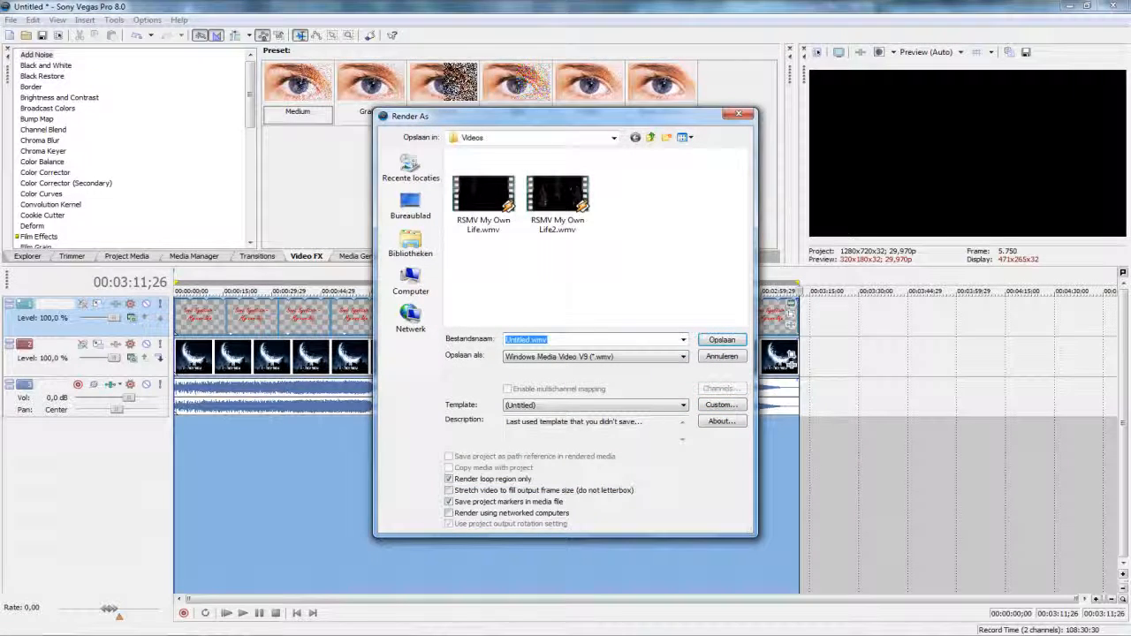
Step: Name the render 'Sonic Syndicate - My Own Life' and select the Best Quality template
type("Sonic Syl")
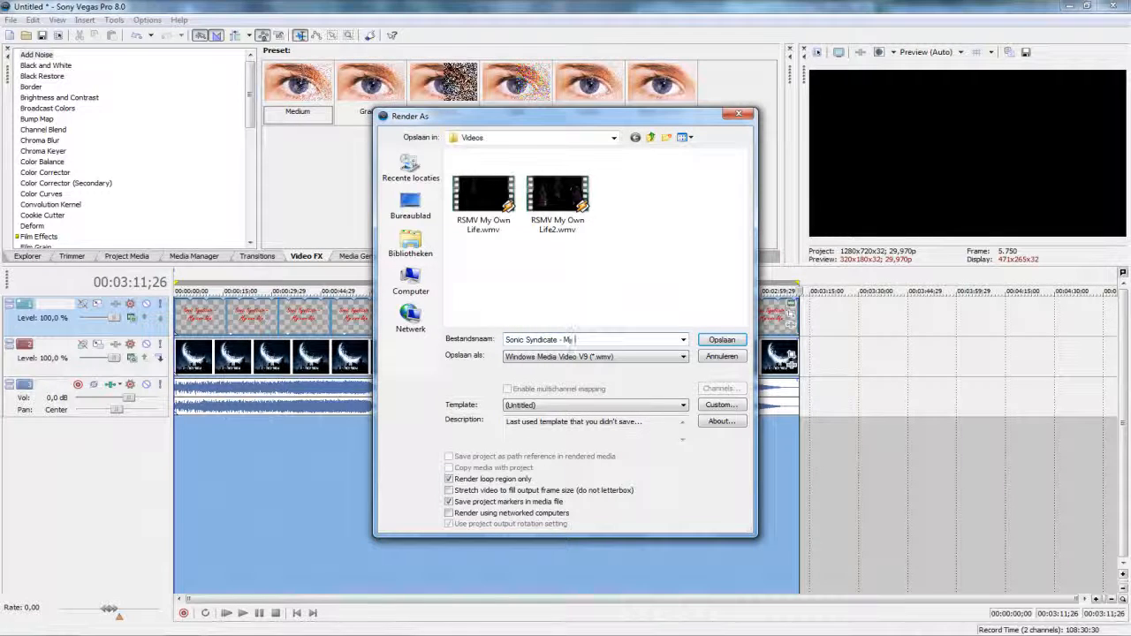
type("Own Life")
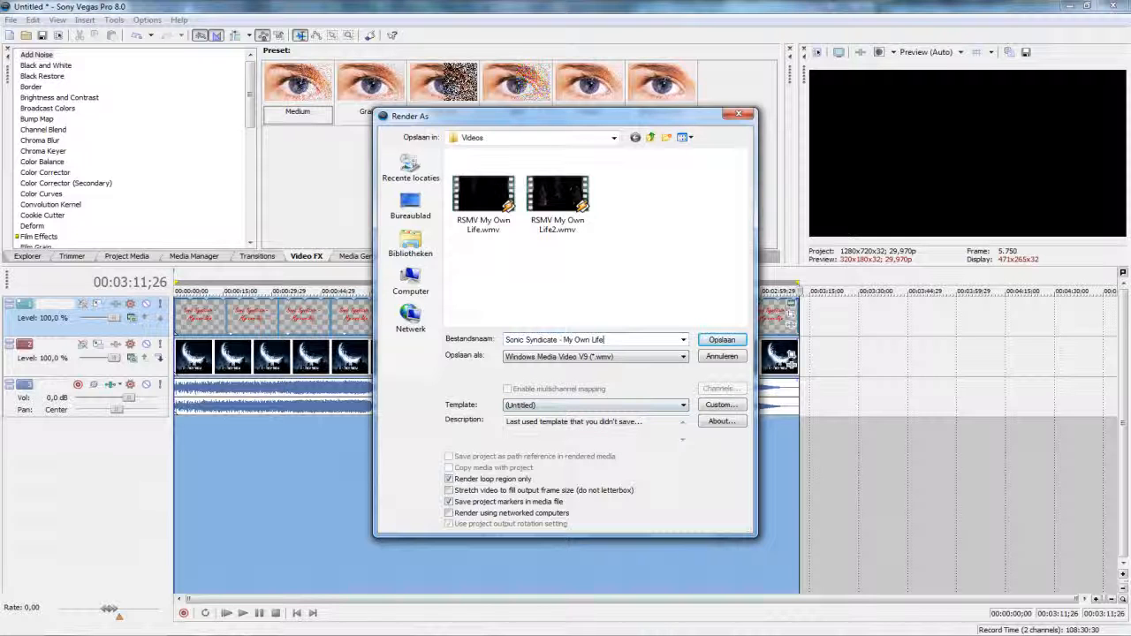
left_click(681, 405)
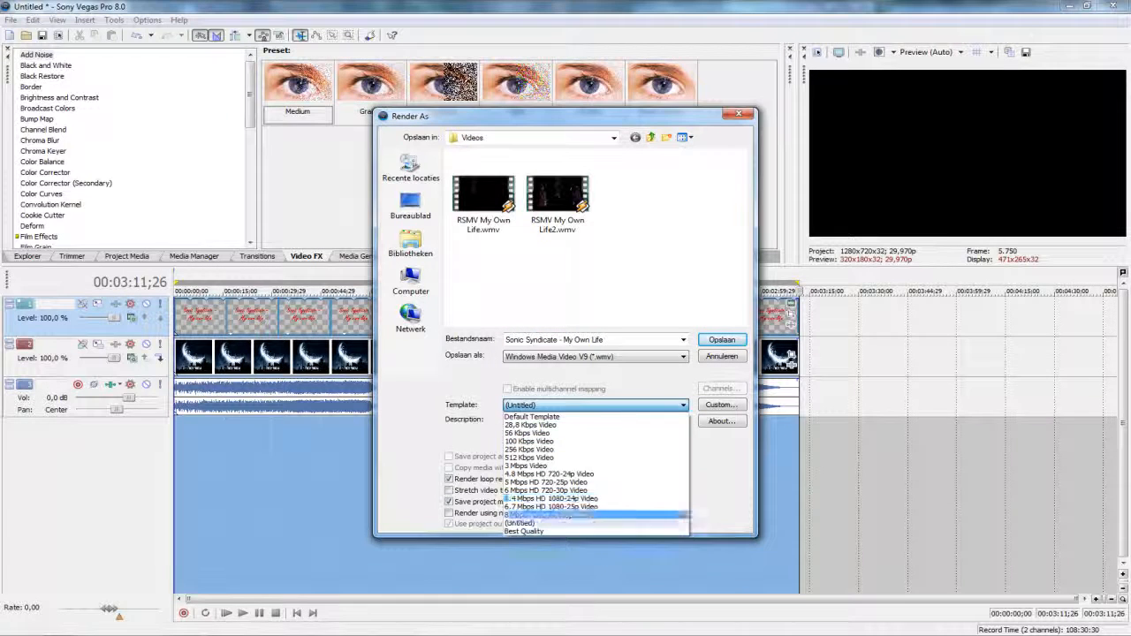
left_click(524, 530)
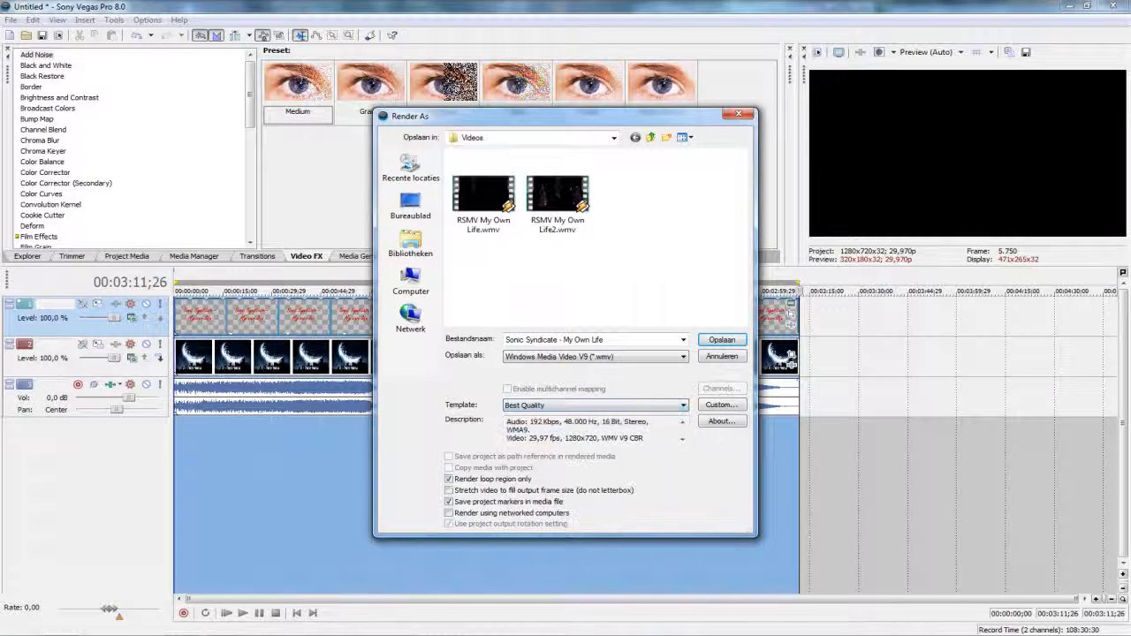
left_click(721, 404)
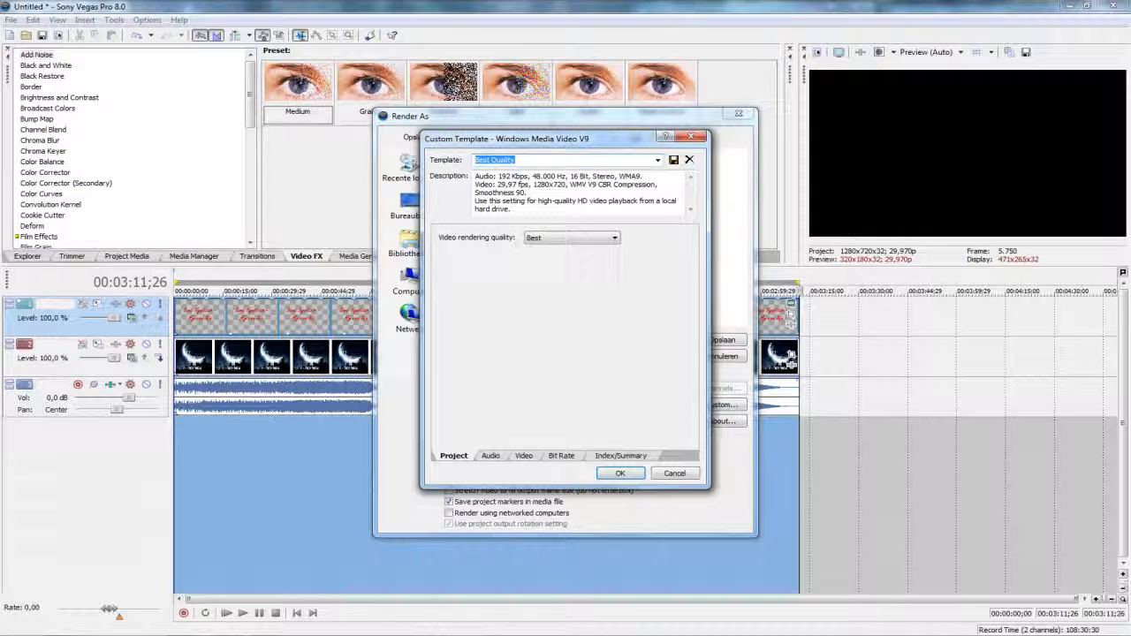
Step: Review Best Quality video settings and start rendering 'Sonic Syndicate - My Own Life.wmv'
left_click(523, 455)
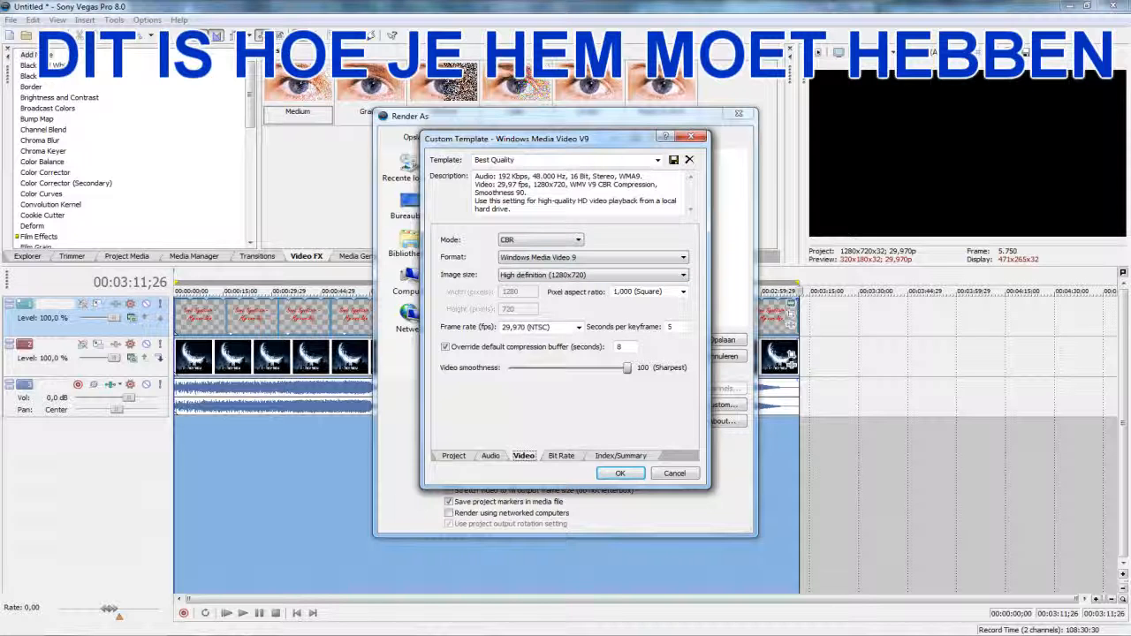
left_click(620, 473)
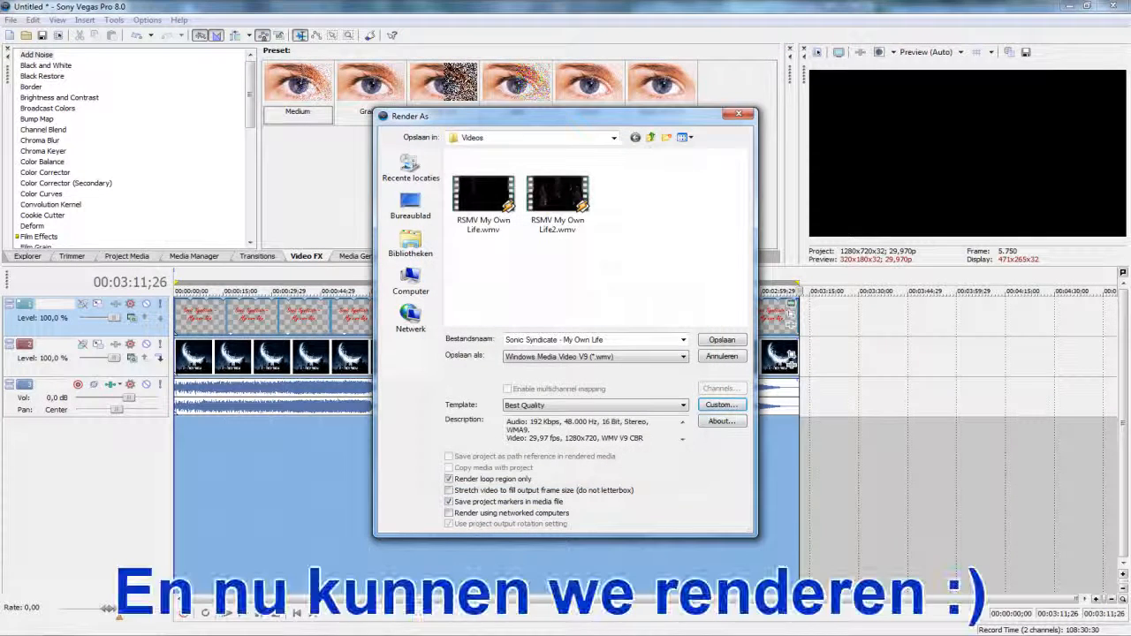
left_click(558, 194)
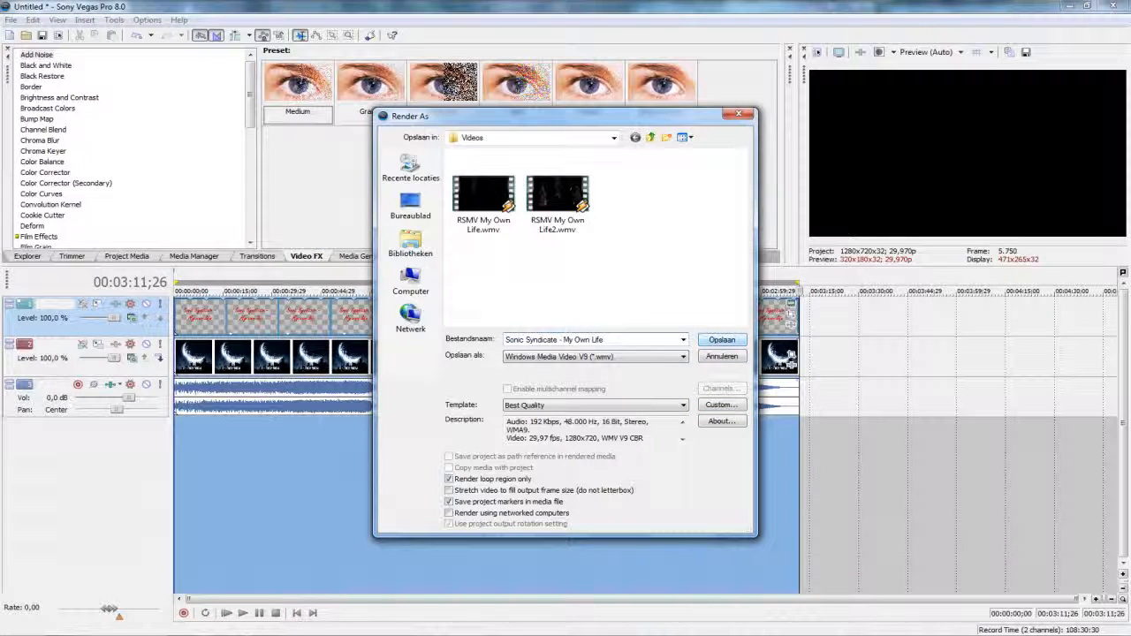
left_click(722, 340)
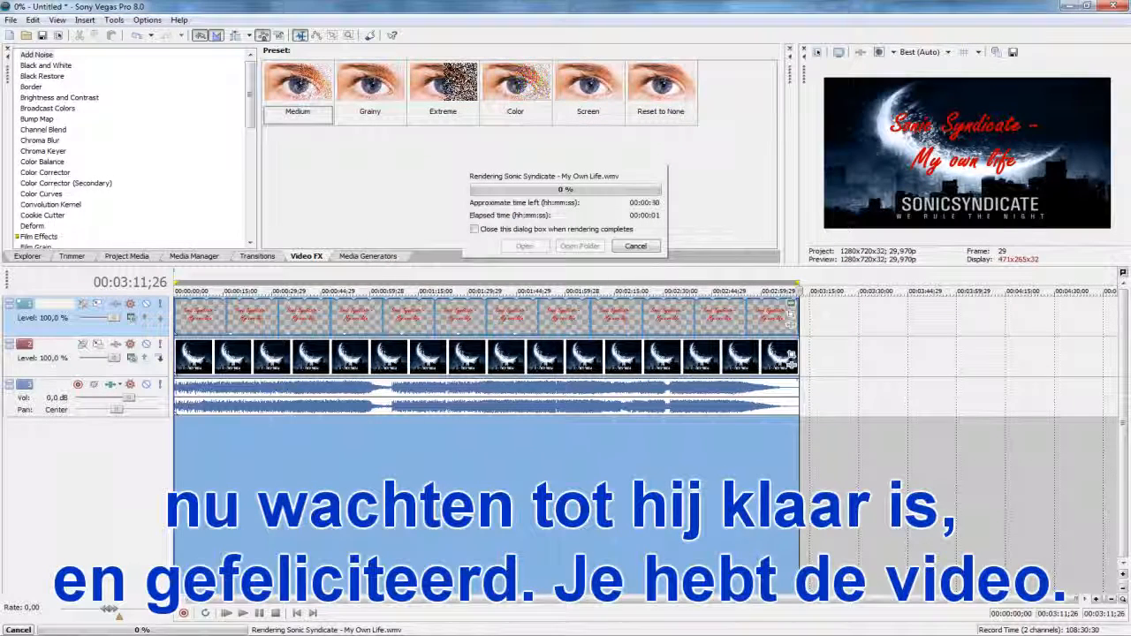